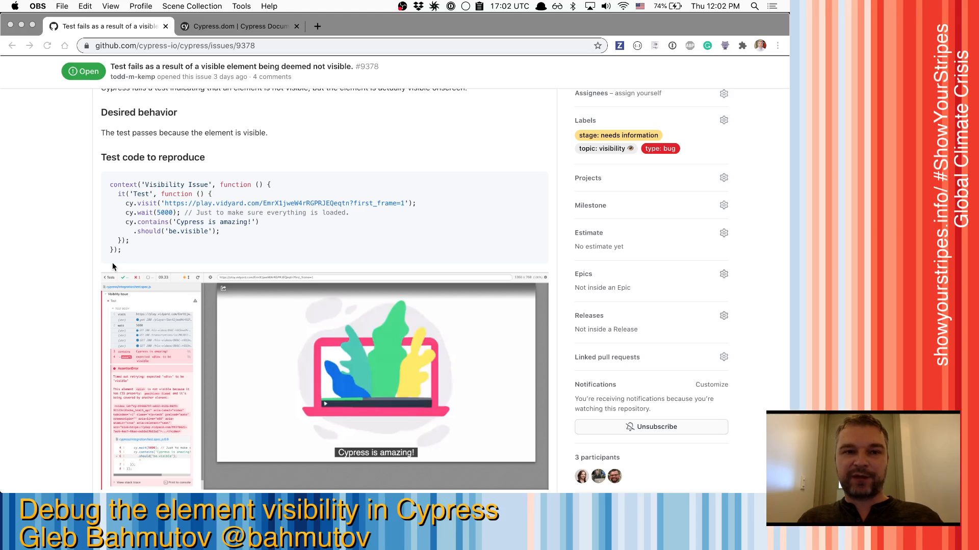
Scroll the Cypress command log to read the AssertionError that the div is covered by the video
scroll(up, 3)
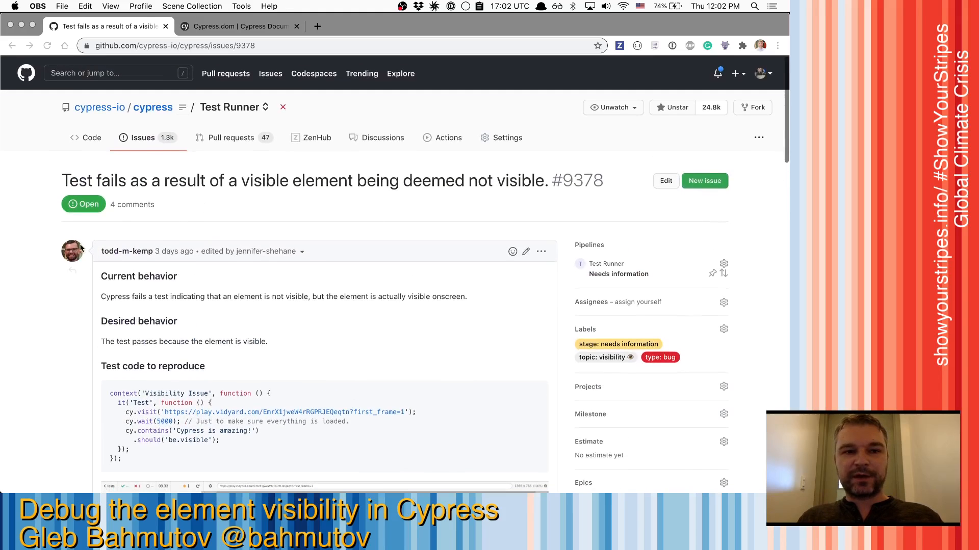
mouse_move(404, 195)
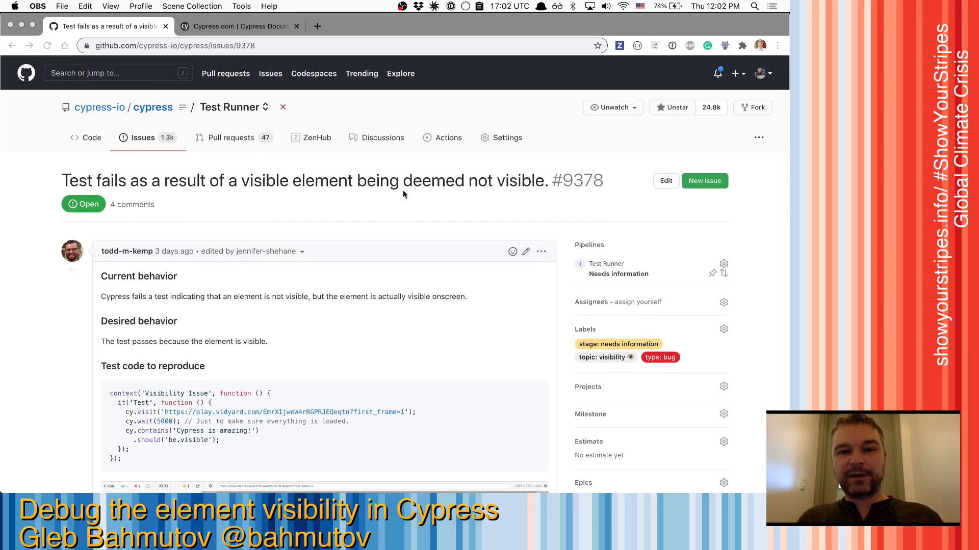
mouse_move(419, 199)
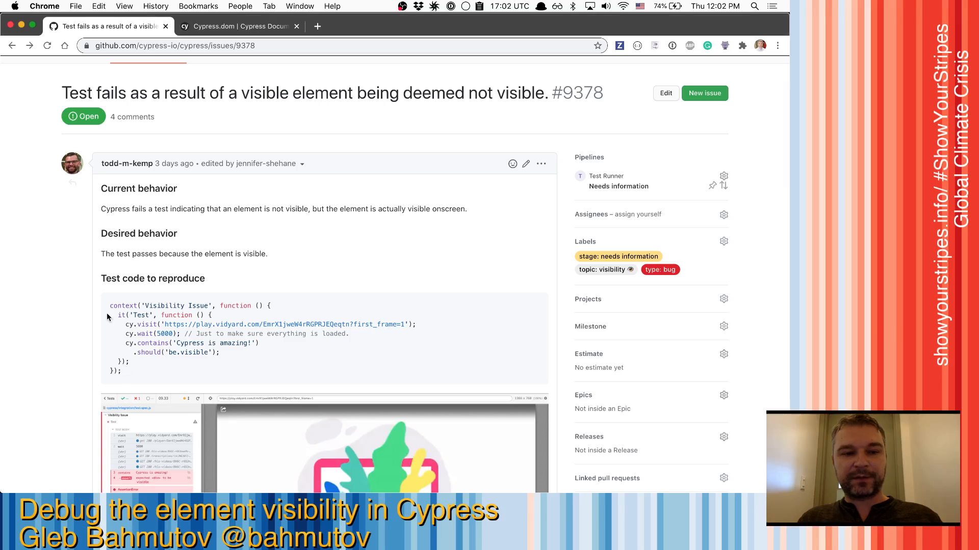
scroll(down, 3)
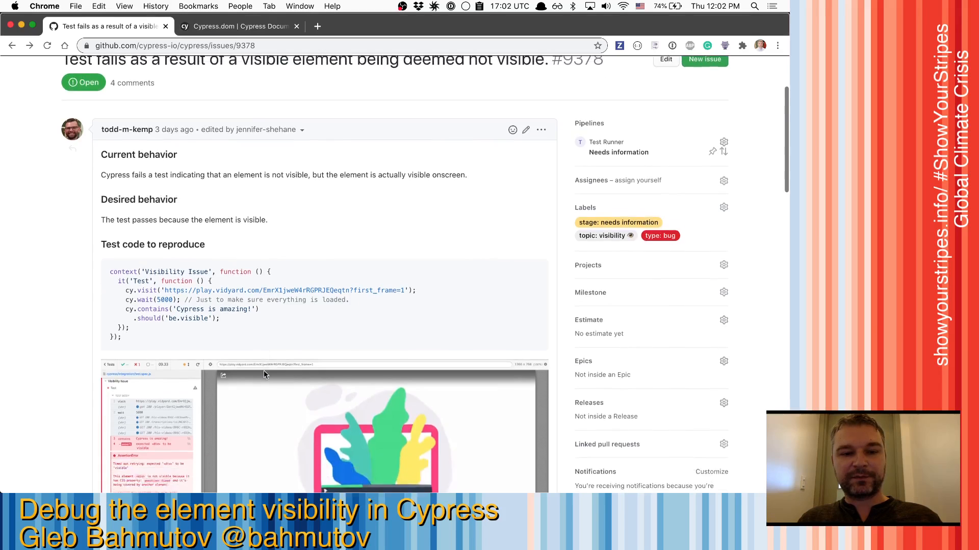
scroll(down, 3)
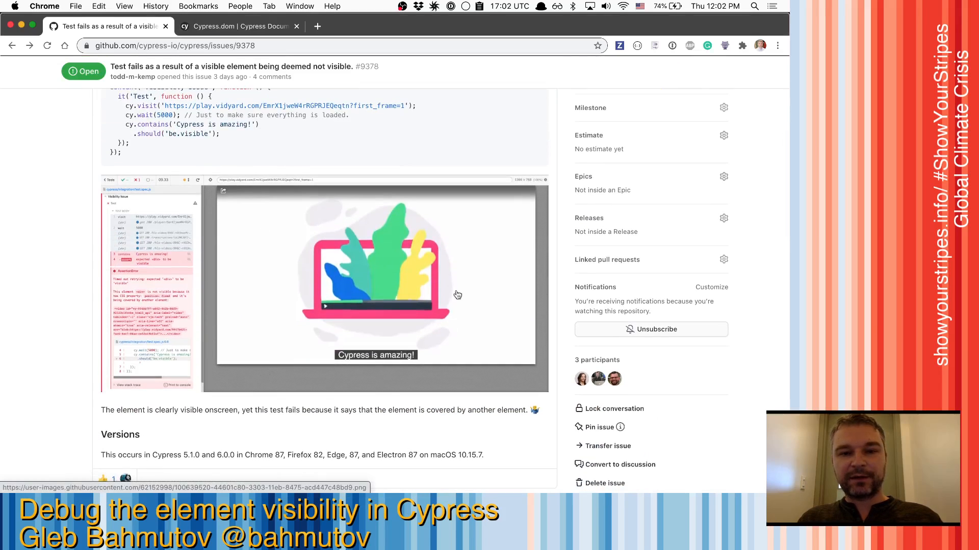
mouse_move(402, 372)
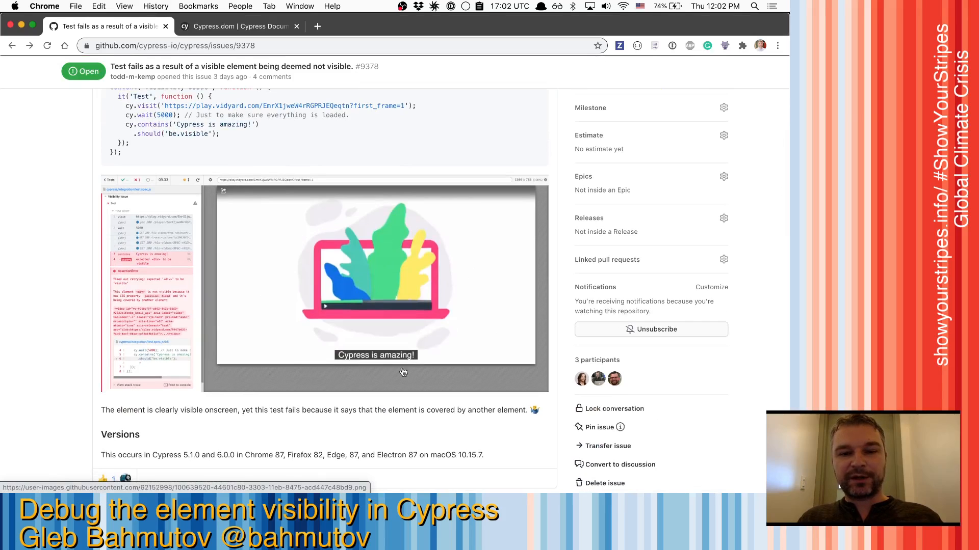
mouse_move(277, 150)
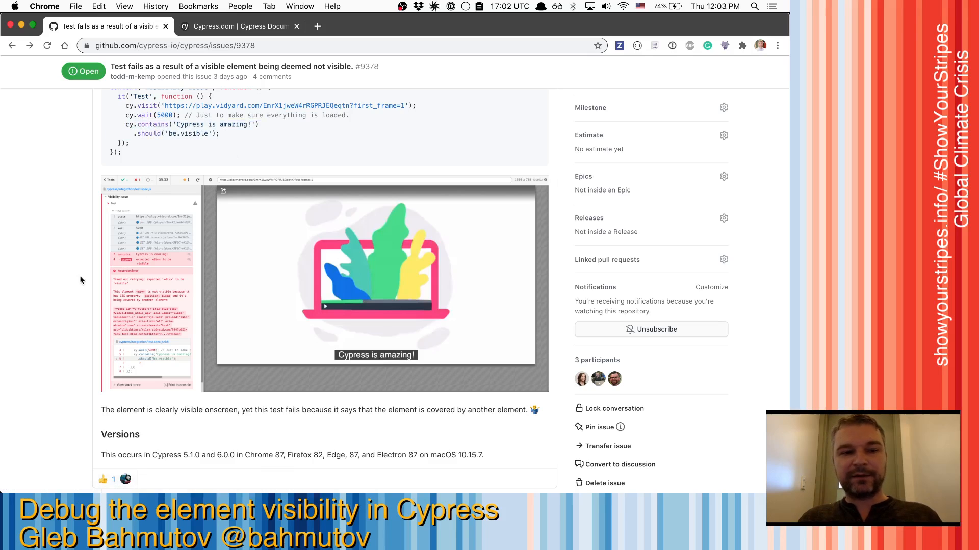
mouse_move(350, 283)
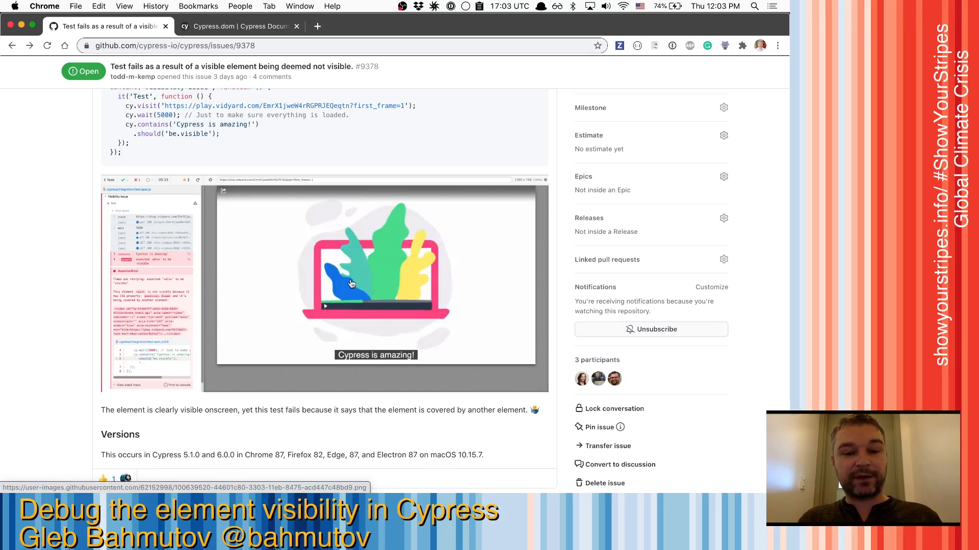
mouse_move(359, 322)
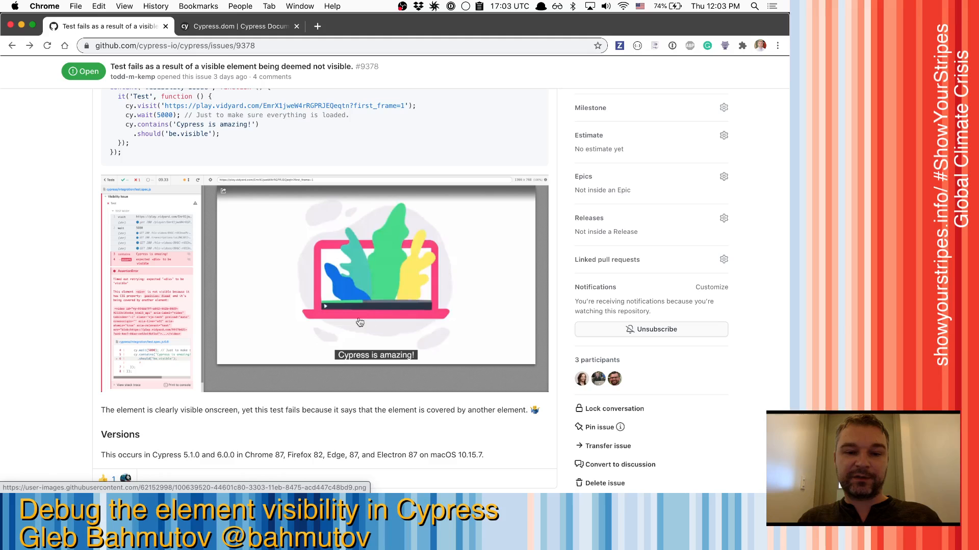
mouse_move(397, 351)
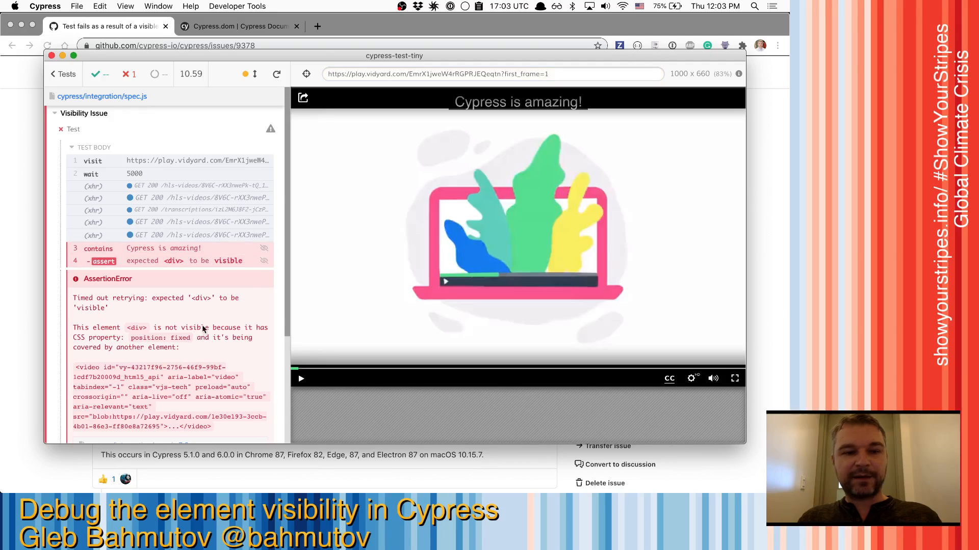
scroll(down, 3)
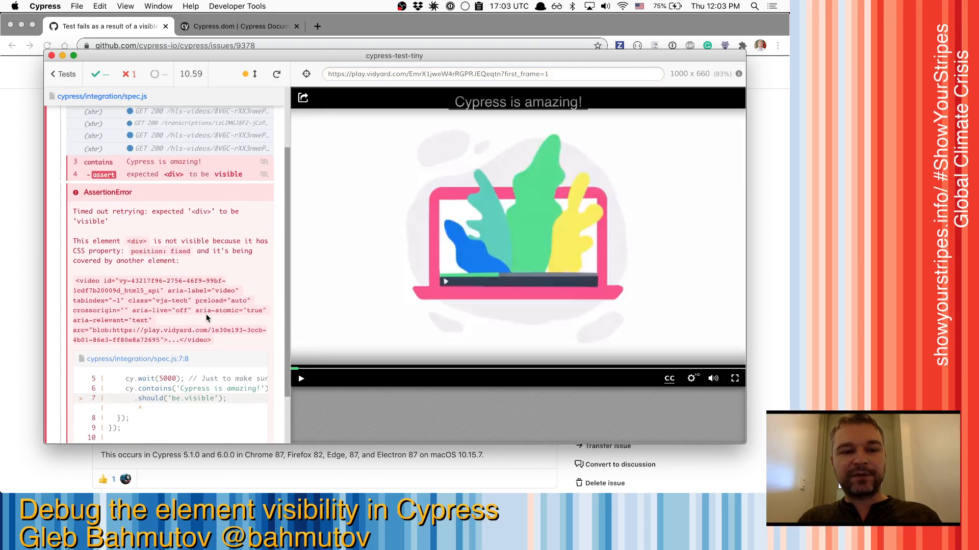
scroll(up, 3)
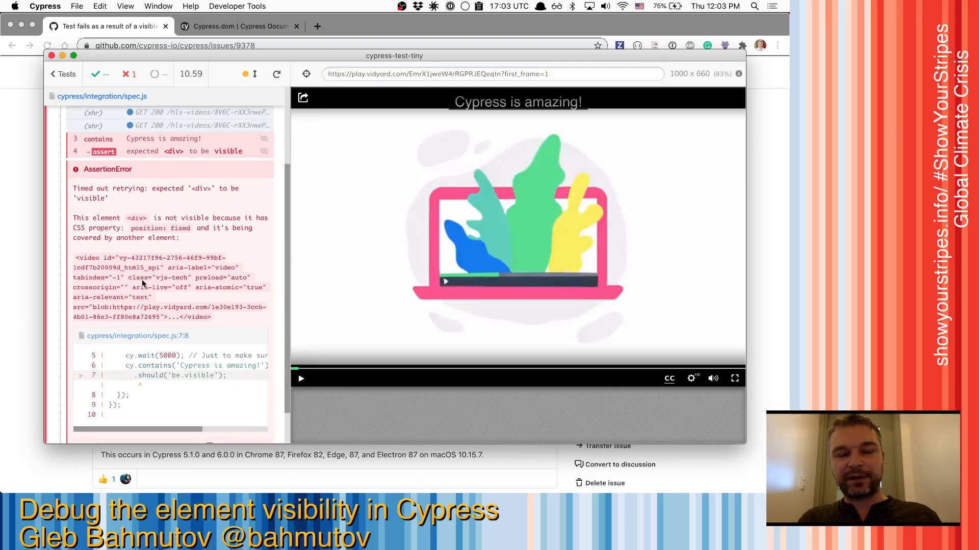
scroll(up, 3)
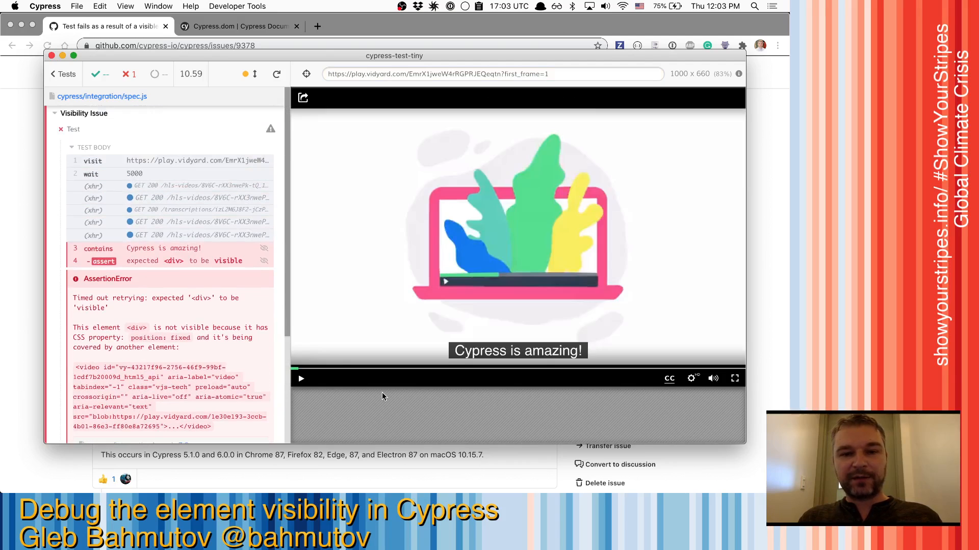
mouse_move(423, 443)
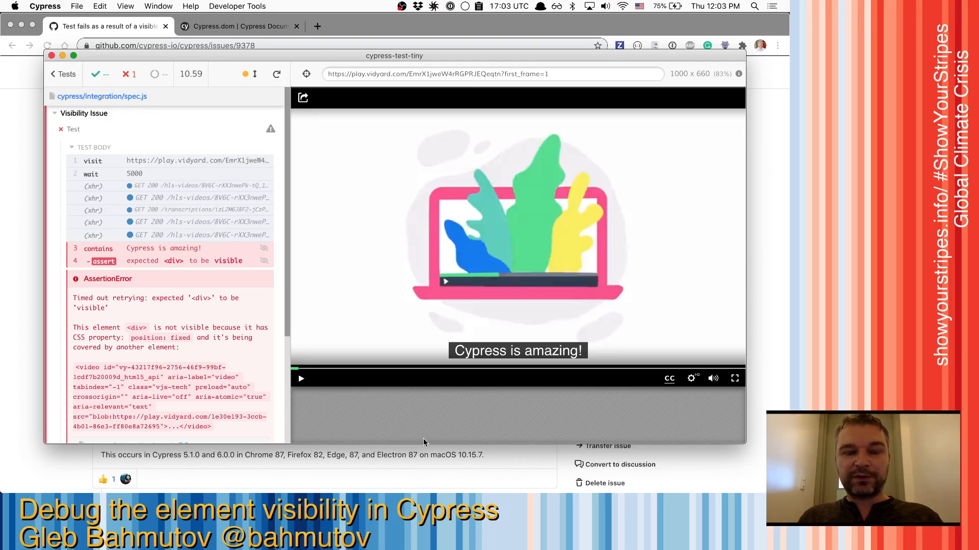
mouse_move(374, 417)
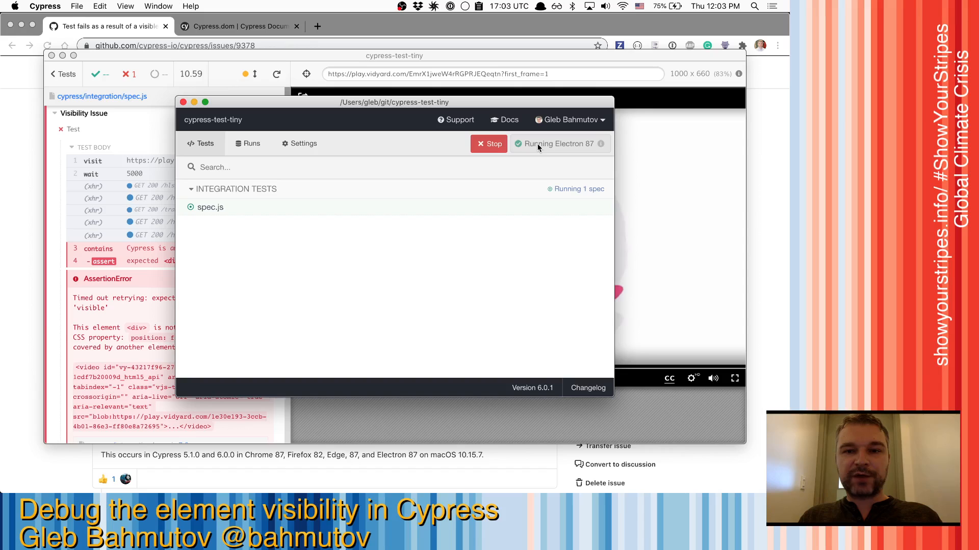
Show the browser dropdown listing the browsers the spec can run in, keeping Electron 87
click(568, 143)
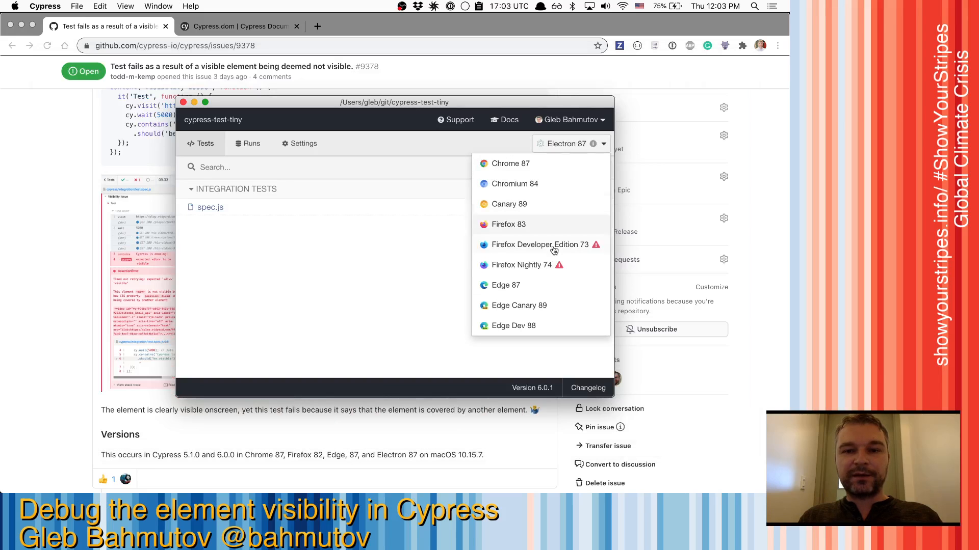
mouse_move(409, 274)
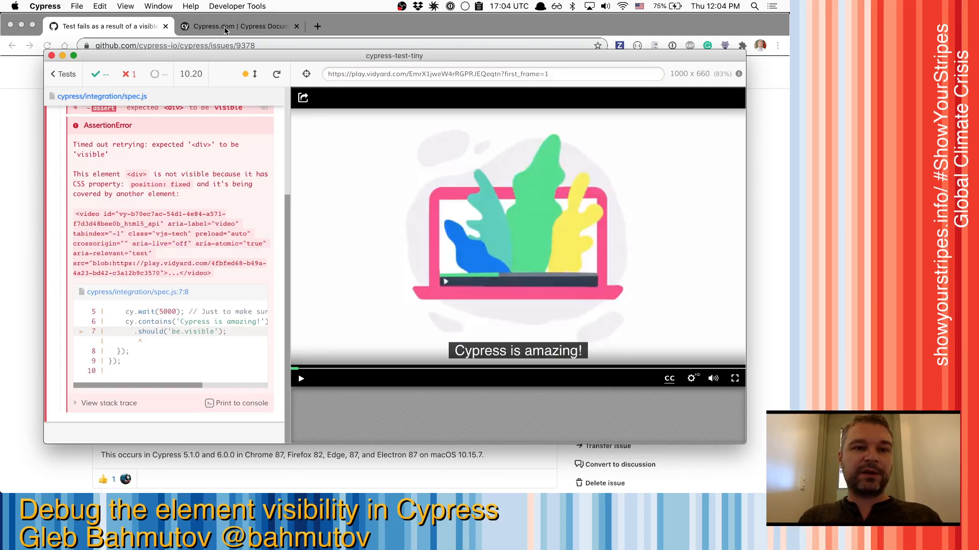
Switch to the Cypress.dom documentation tab to read the Is visible section
click(241, 27)
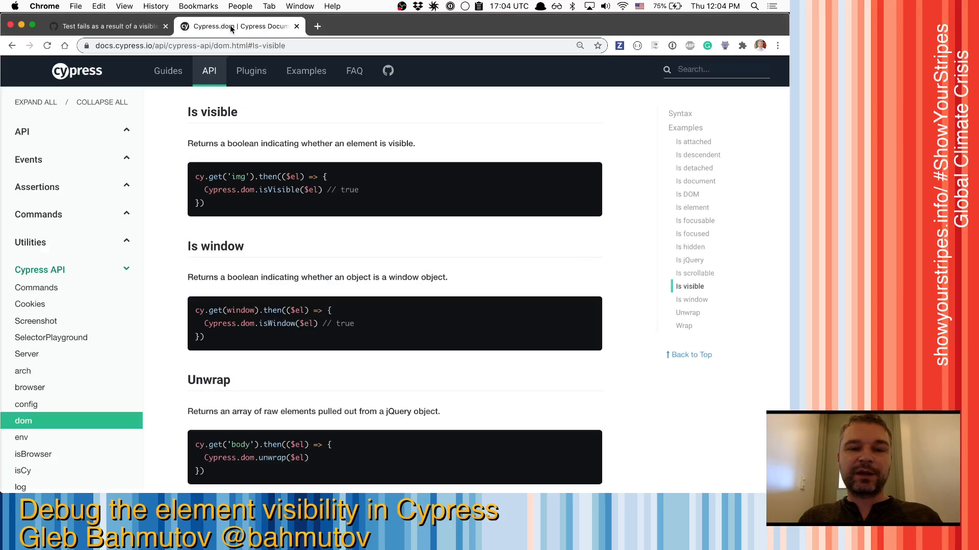
mouse_move(302, 200)
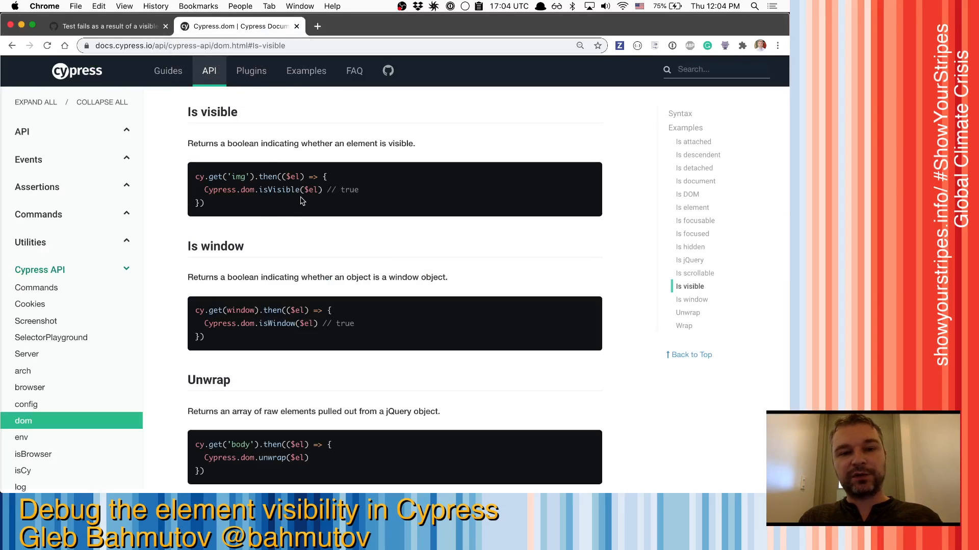
mouse_move(241, 198)
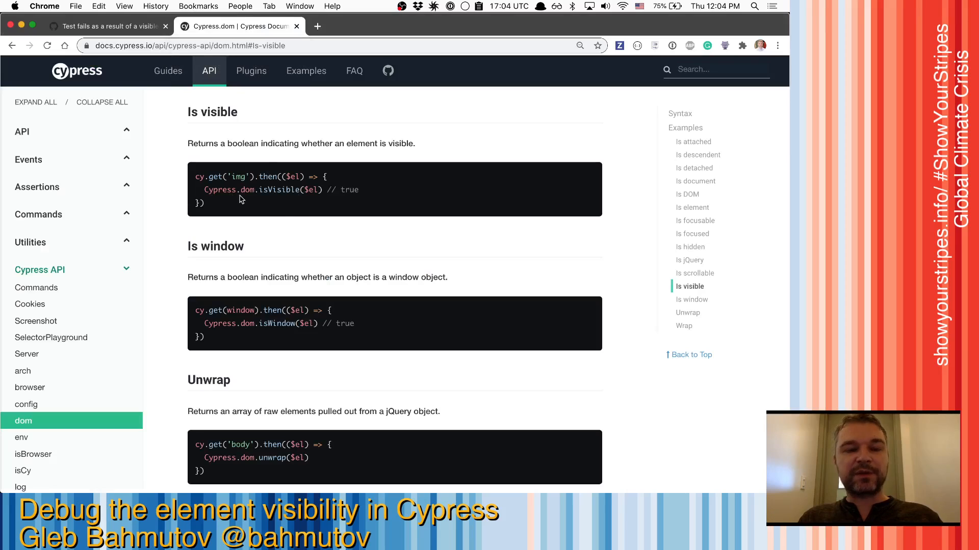
mouse_move(329, 285)
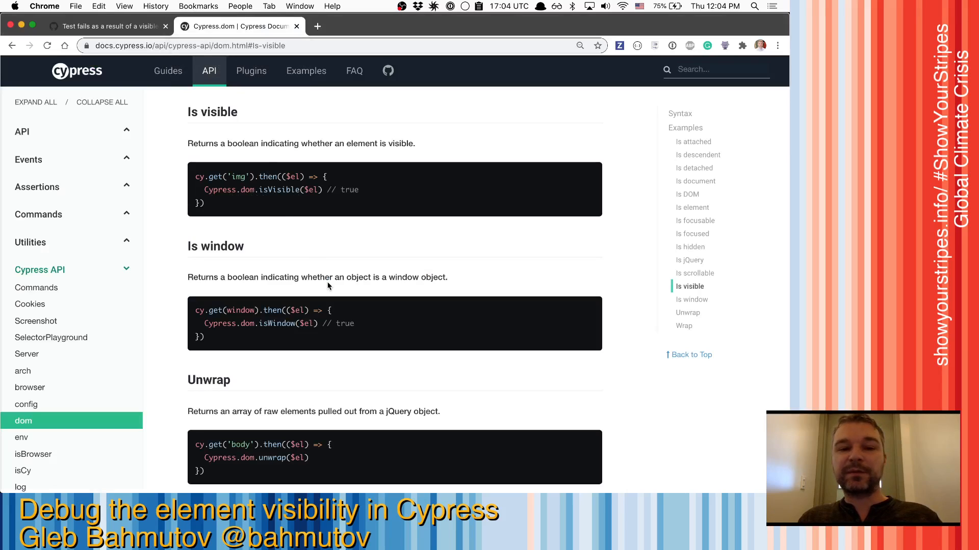
mouse_move(342, 243)
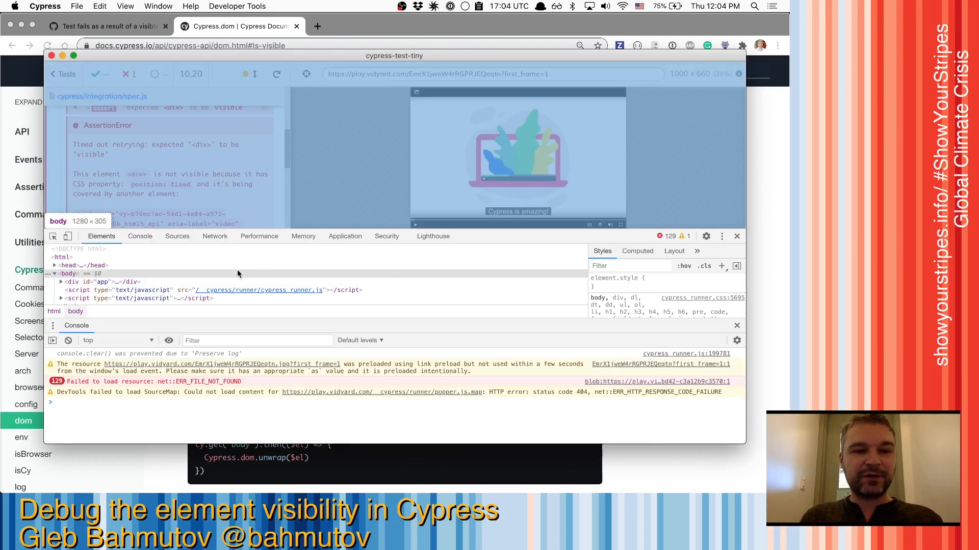
Set the DevTools Console to evaluate commands in the app's frame context
click(140, 236)
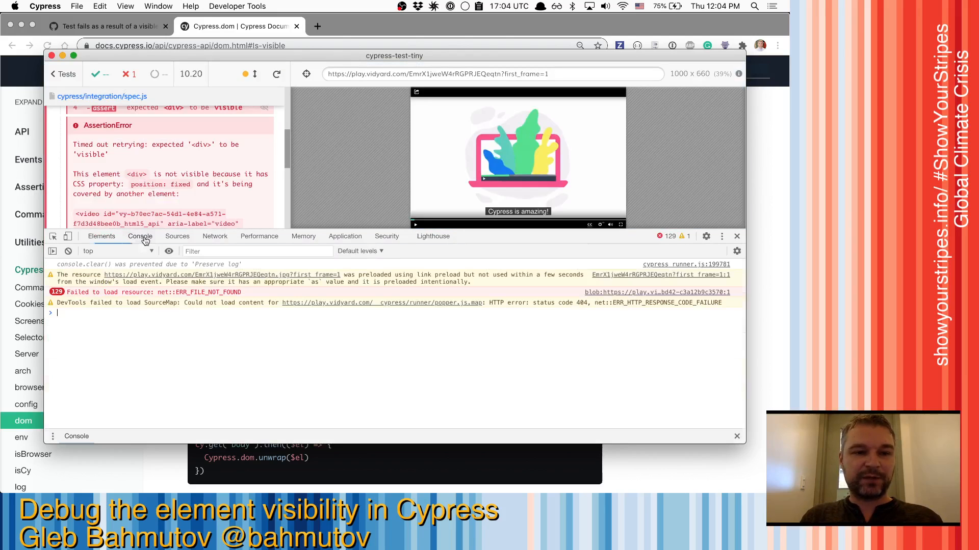
click(118, 251)
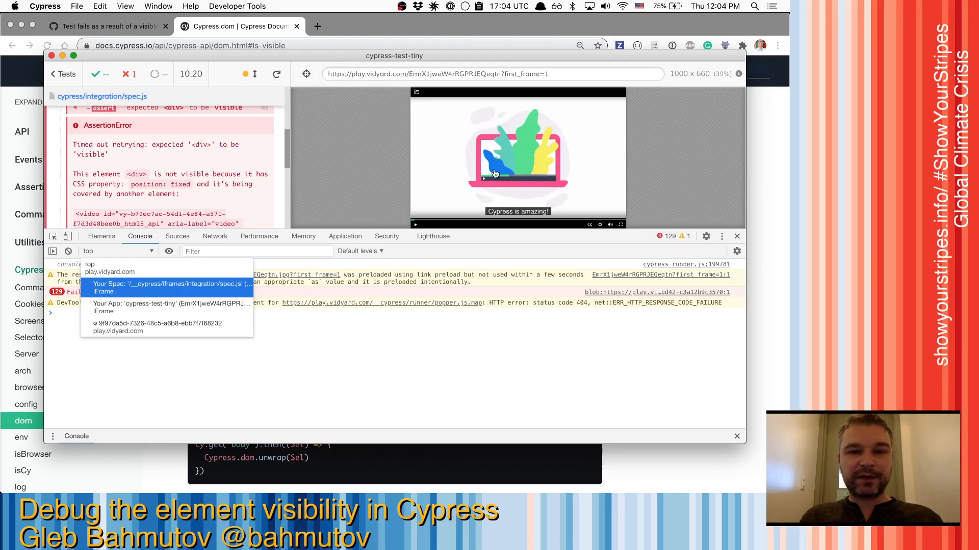
click(168, 304)
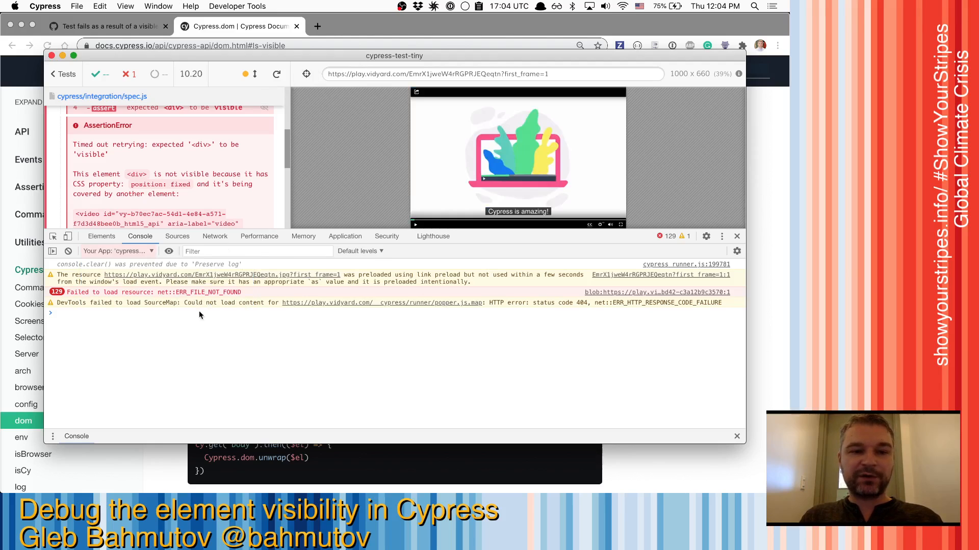
mouse_move(180, 341)
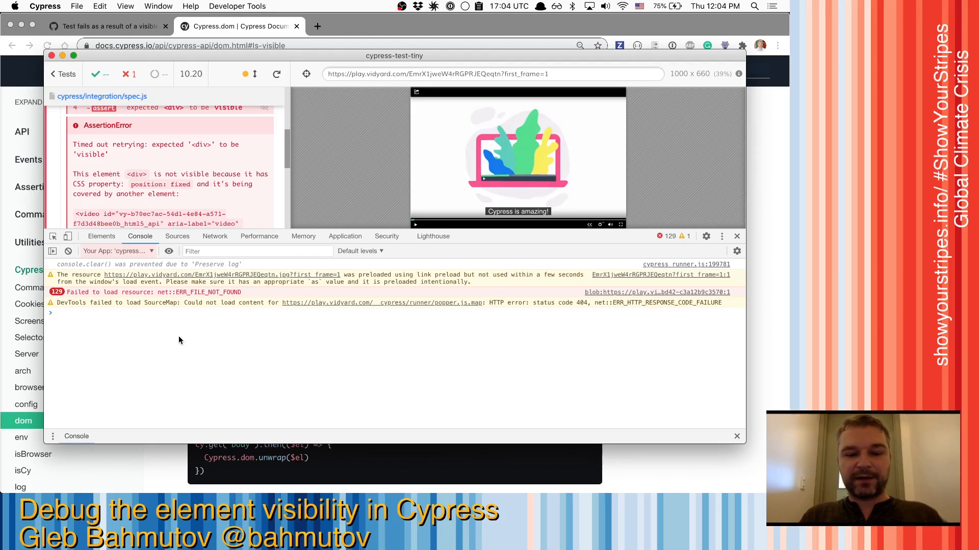
Run debug(Cypress.dom.isVisible) to set a breakpoint, then rerun all tests
text(Cypress.dom)
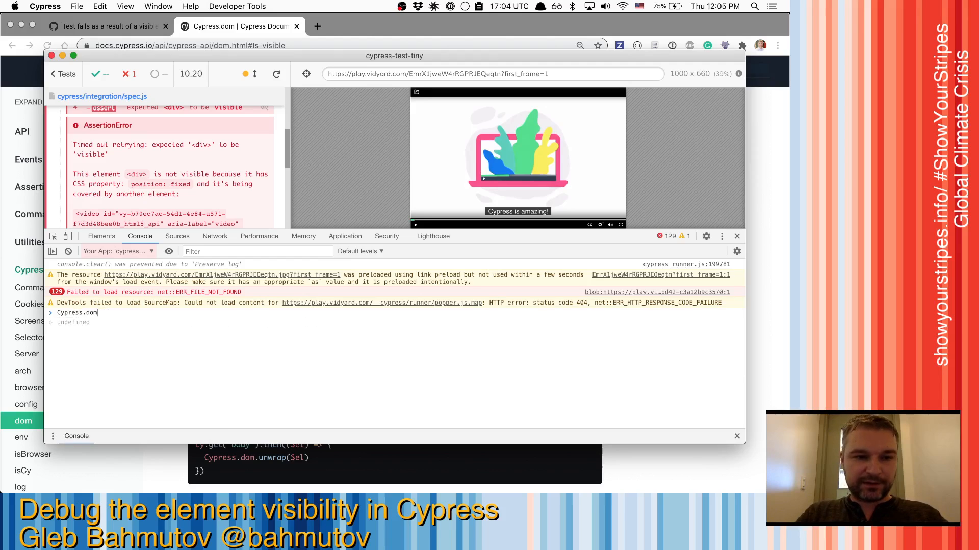
text(.isVisible)
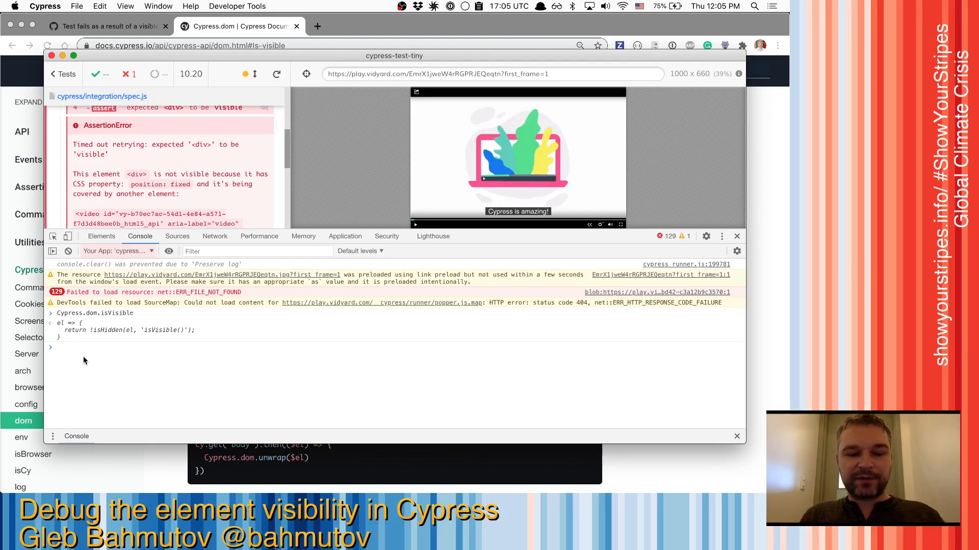
text(debug()
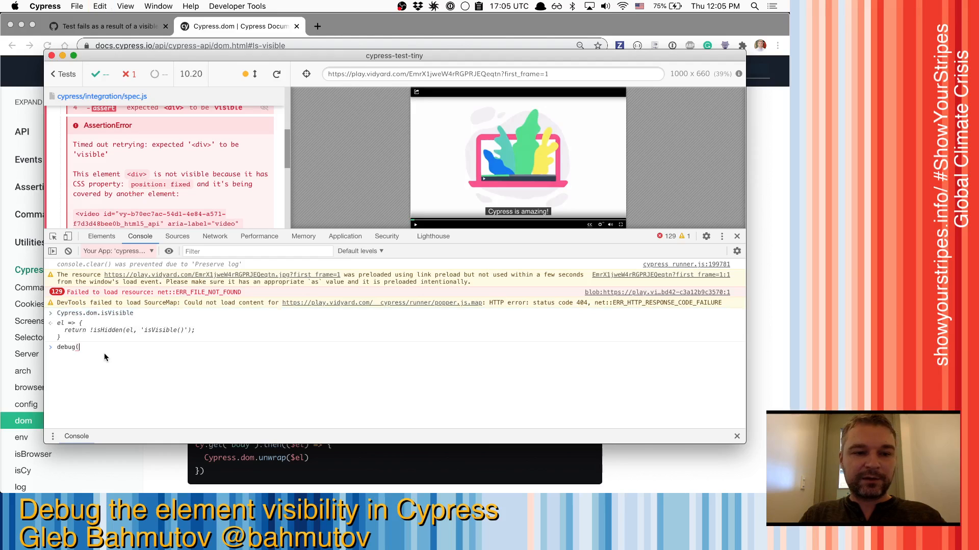
key(Return)
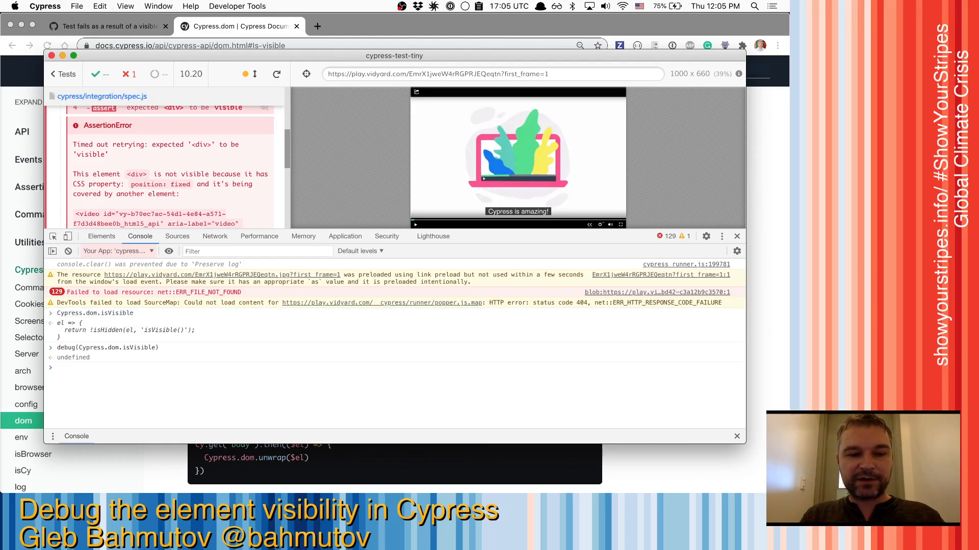
mouse_move(276, 73)
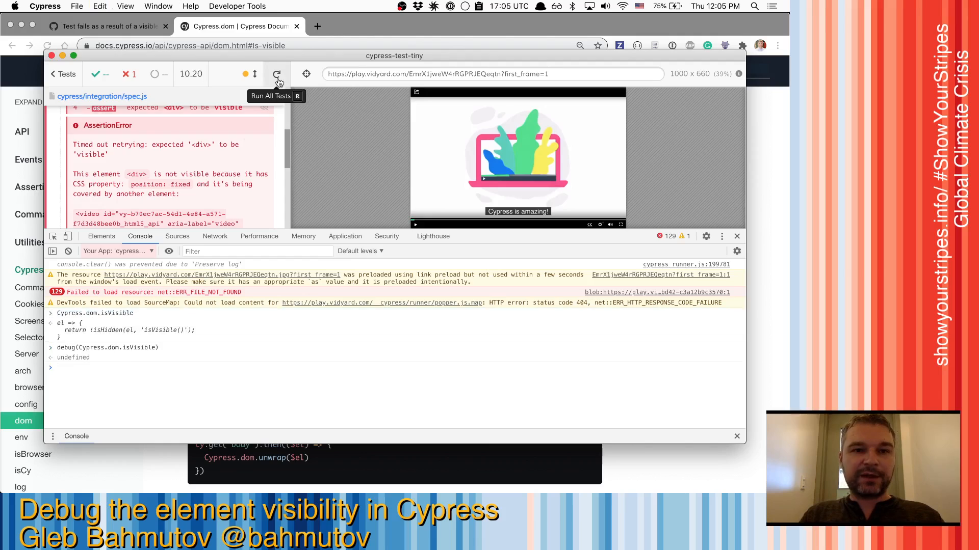
click(277, 74)
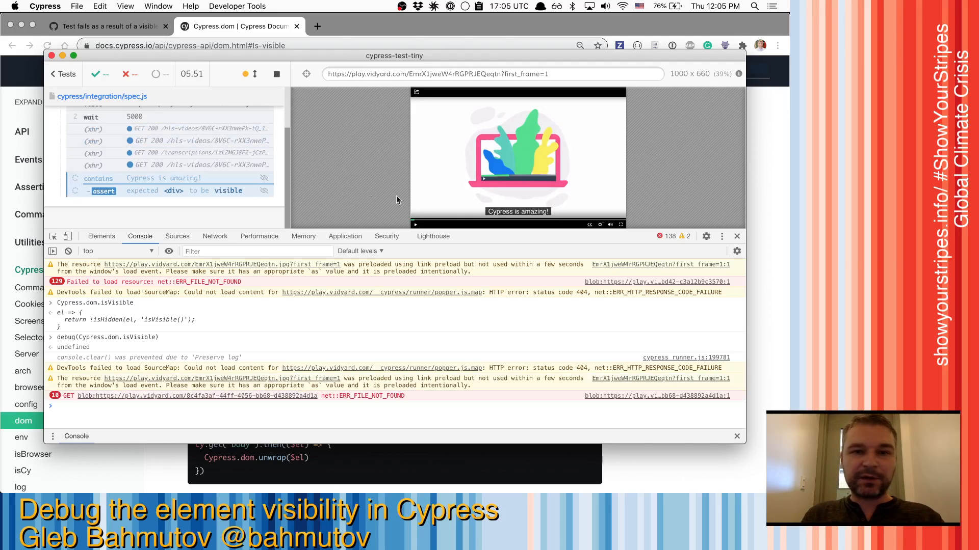
mouse_move(486, 316)
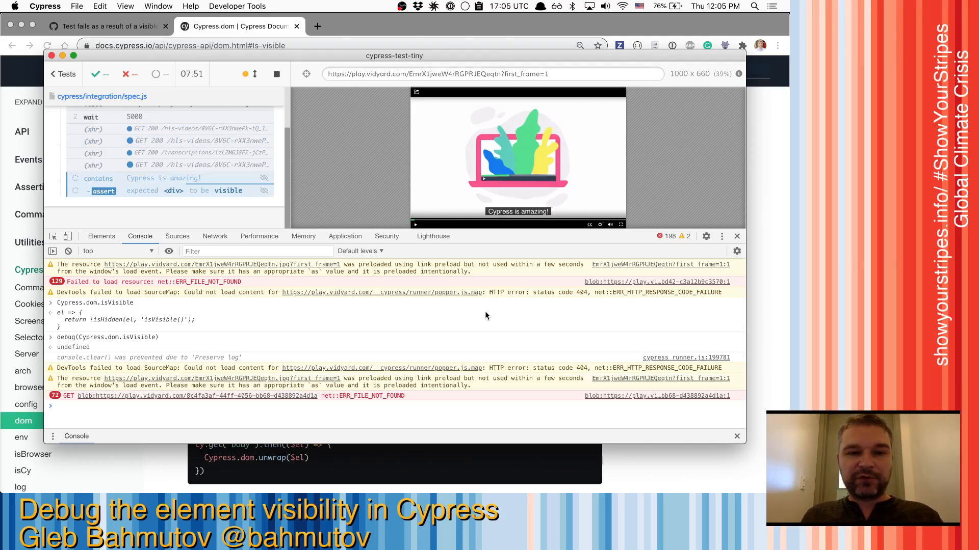
click(276, 73)
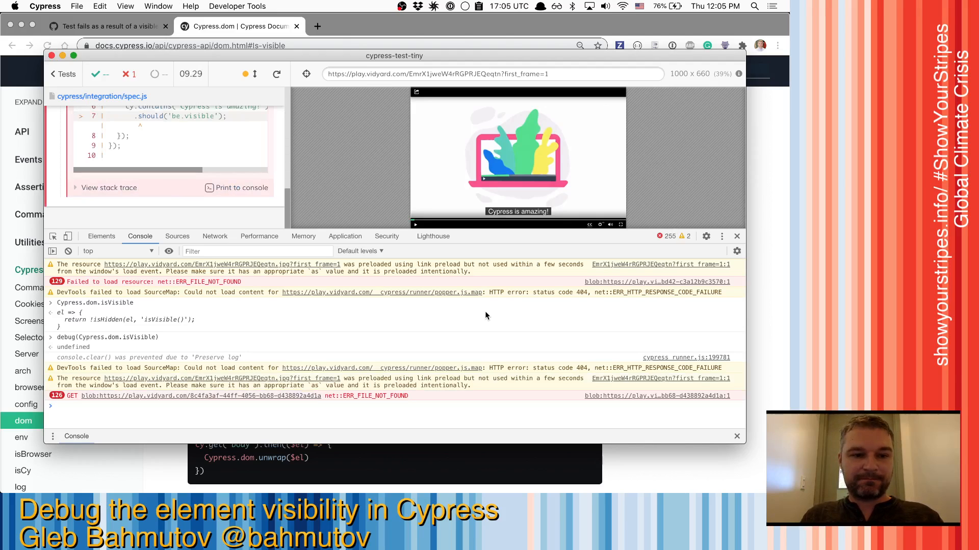
mouse_move(157, 350)
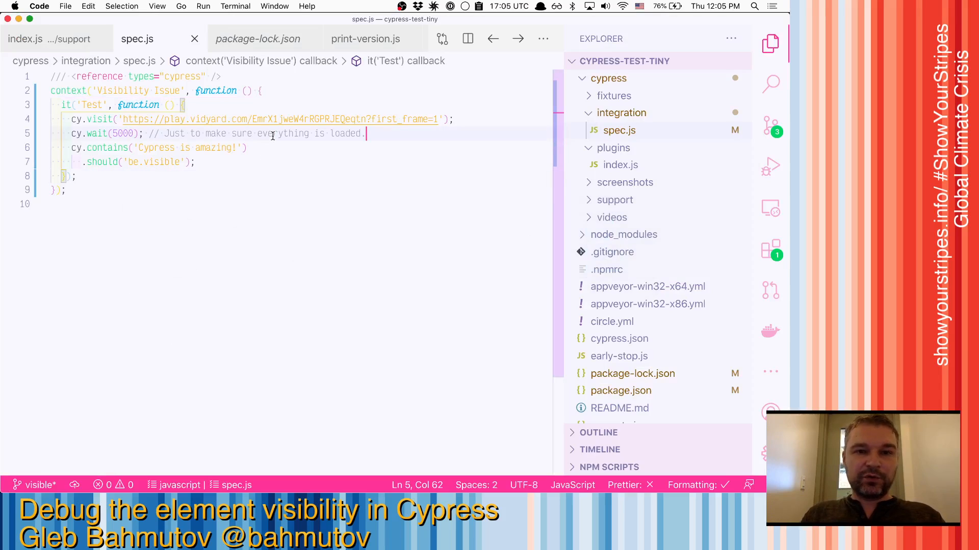
Add .pause() on a new line after cy.wait(5000) in spec.js
key(enter)
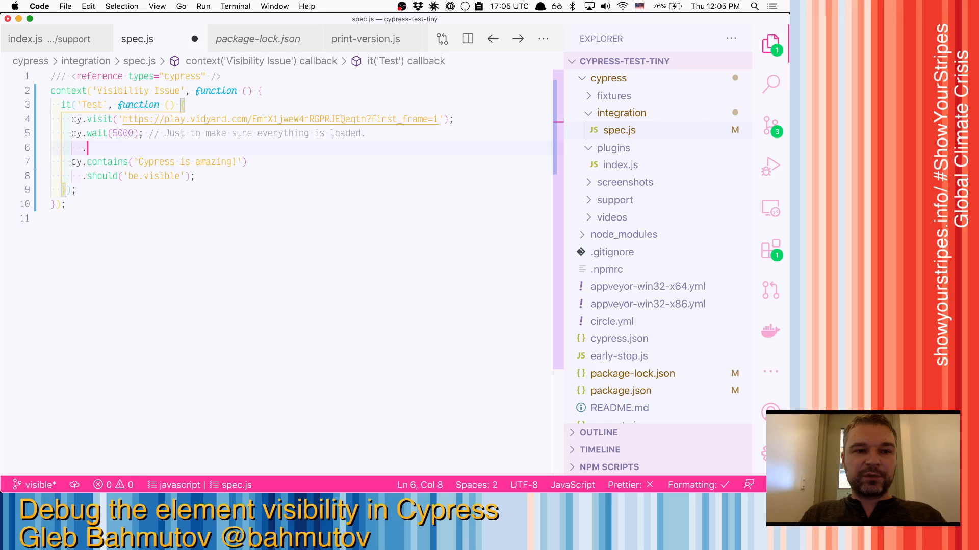
text(.pause())
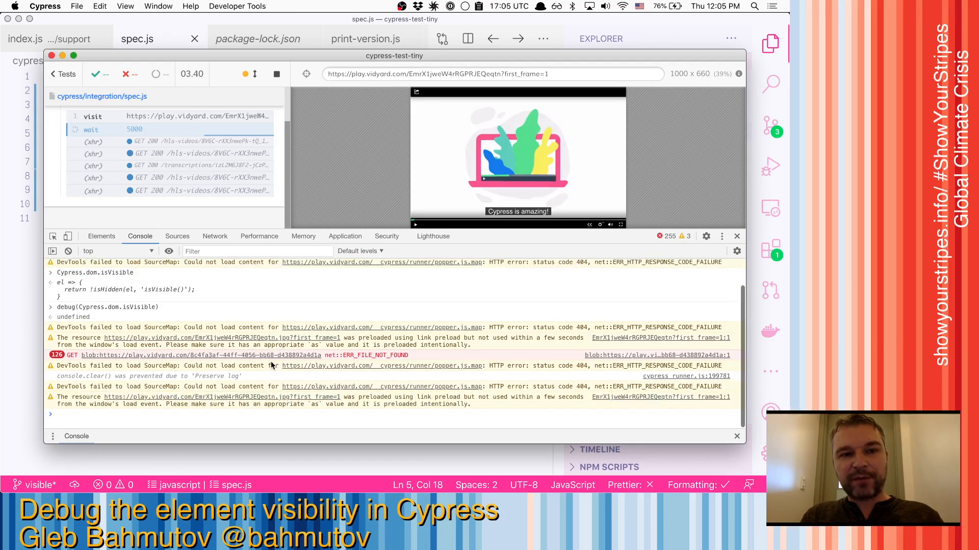
Rerun the tests, switch the console context to Your App, and resume the paused test
click(276, 73)
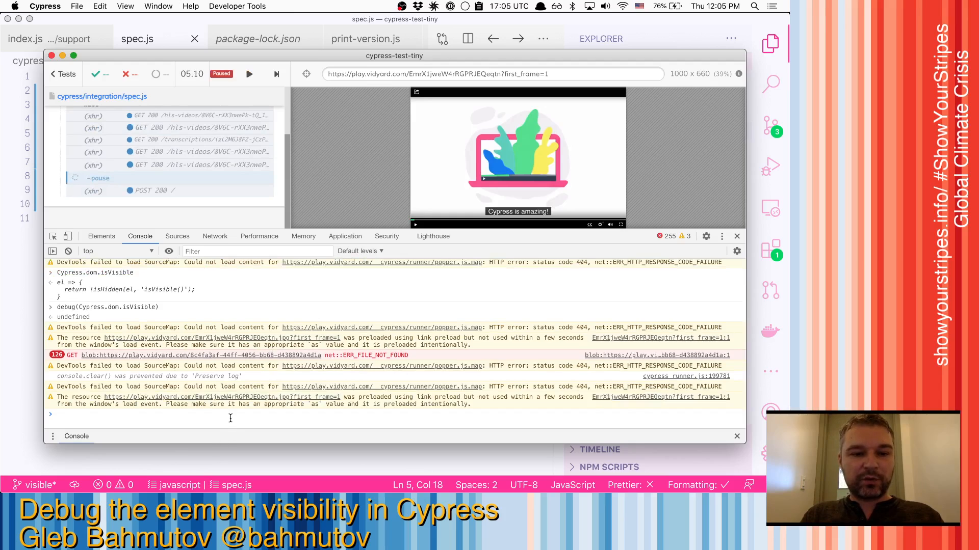
click(118, 251)
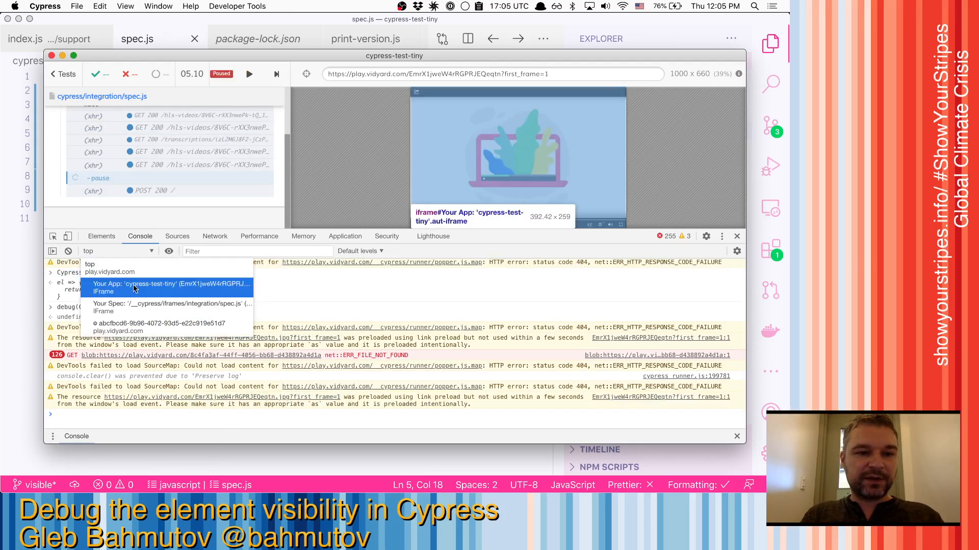
click(169, 287)
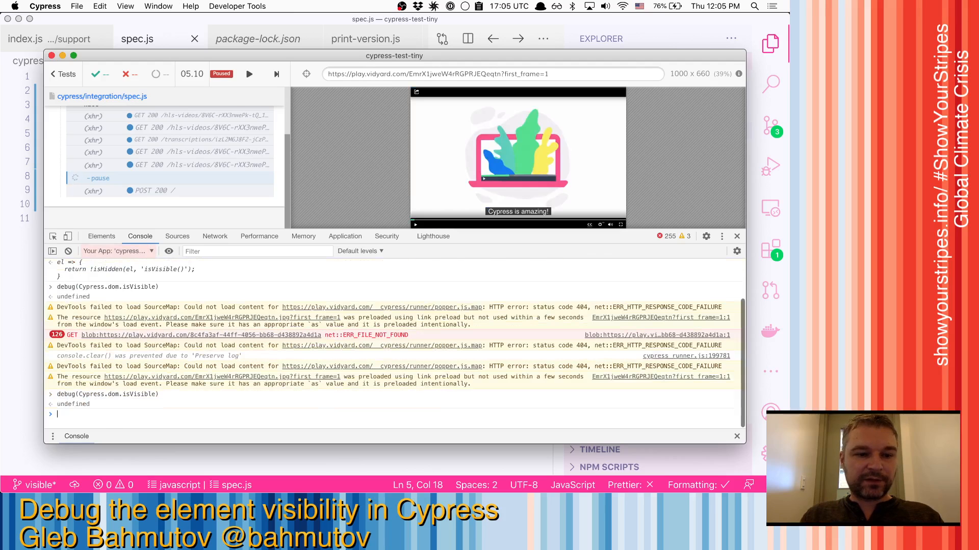
mouse_move(249, 74)
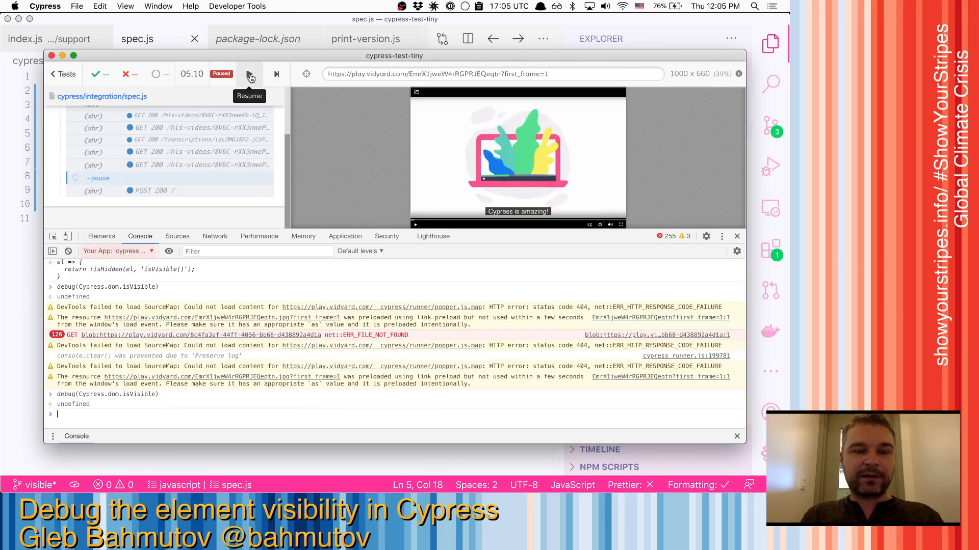
click(249, 74)
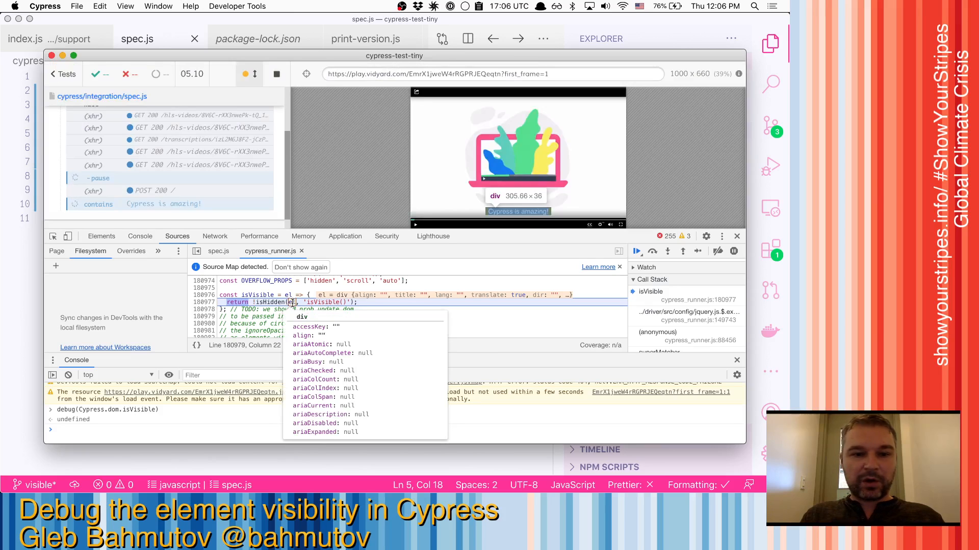
Step into isHidden through its element, body/html, option, size and visibility checks, then resume execution
click(667, 251)
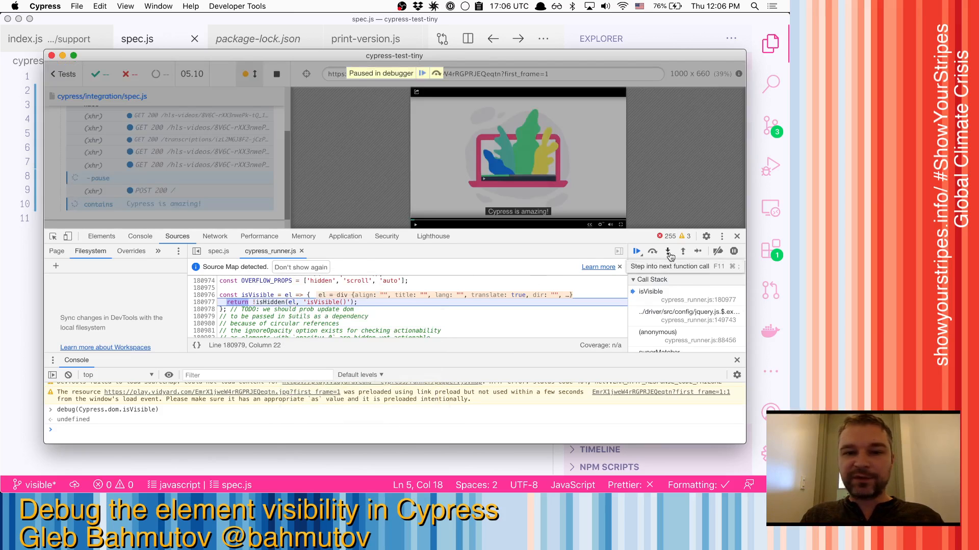
click(652, 251)
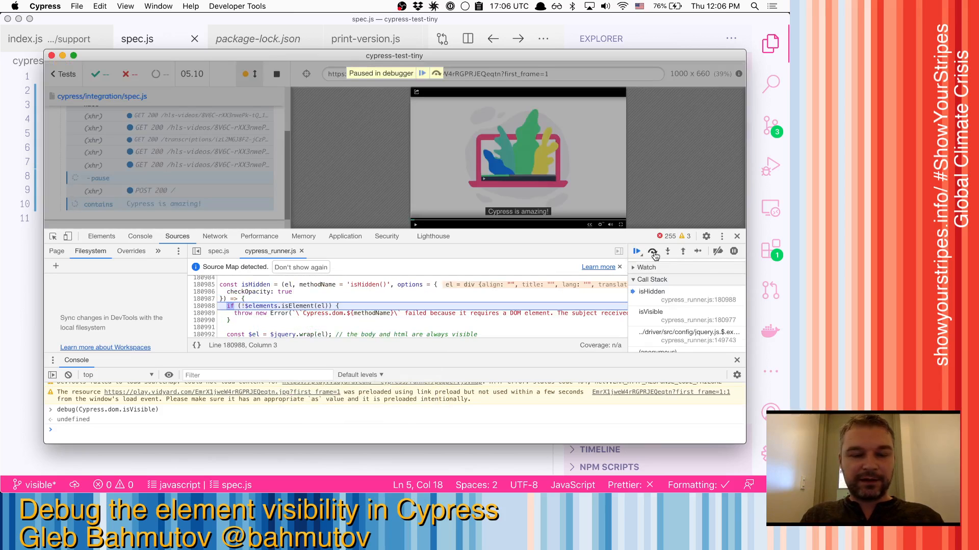
click(651, 250)
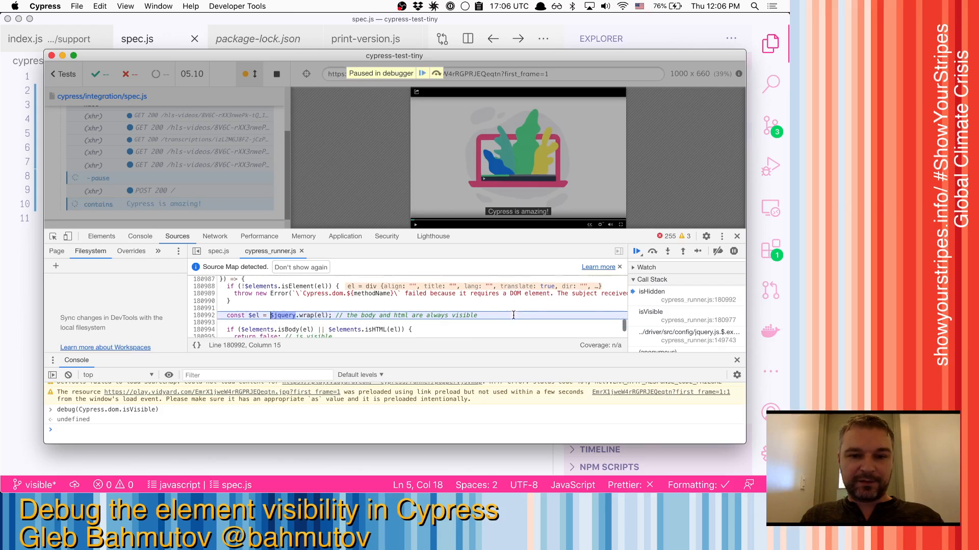
click(652, 251)
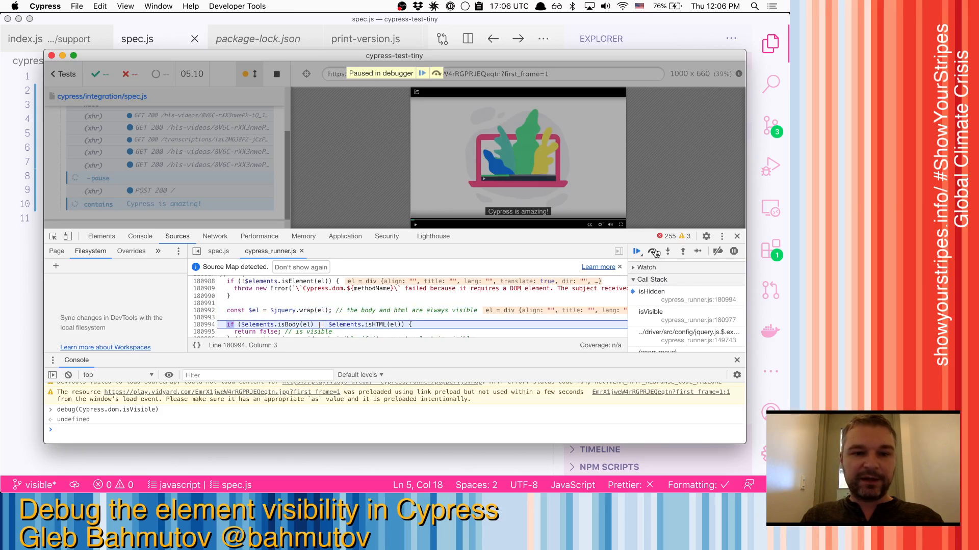
click(655, 251)
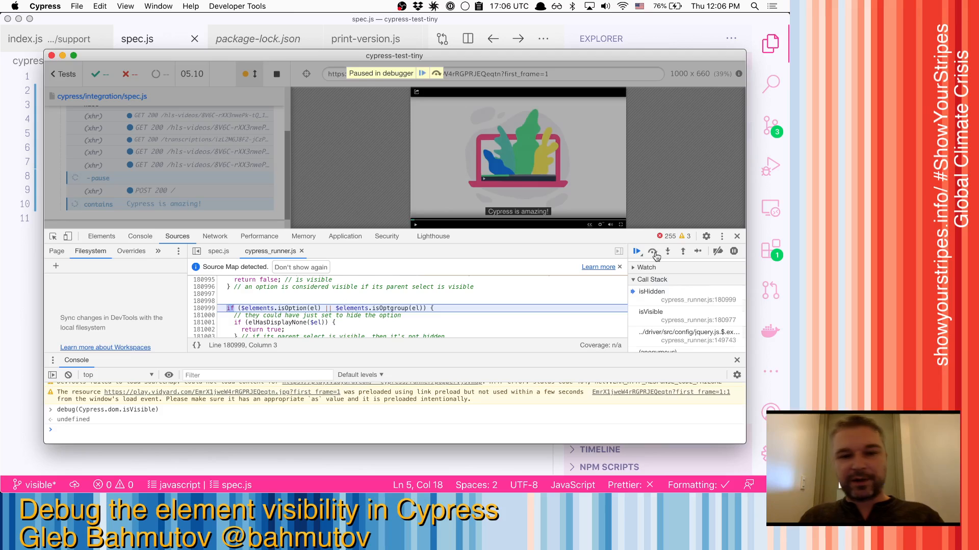
click(653, 251)
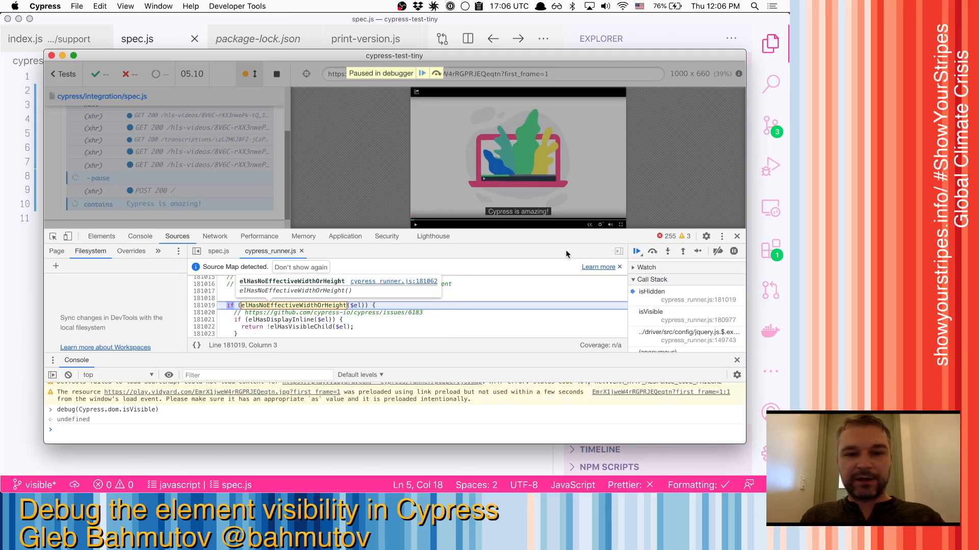
click(651, 251)
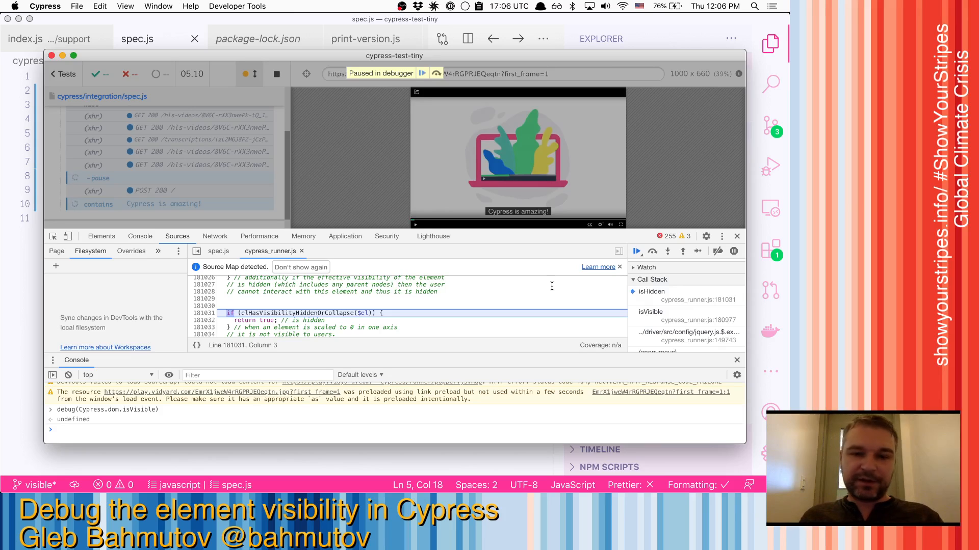
mouse_move(637, 251)
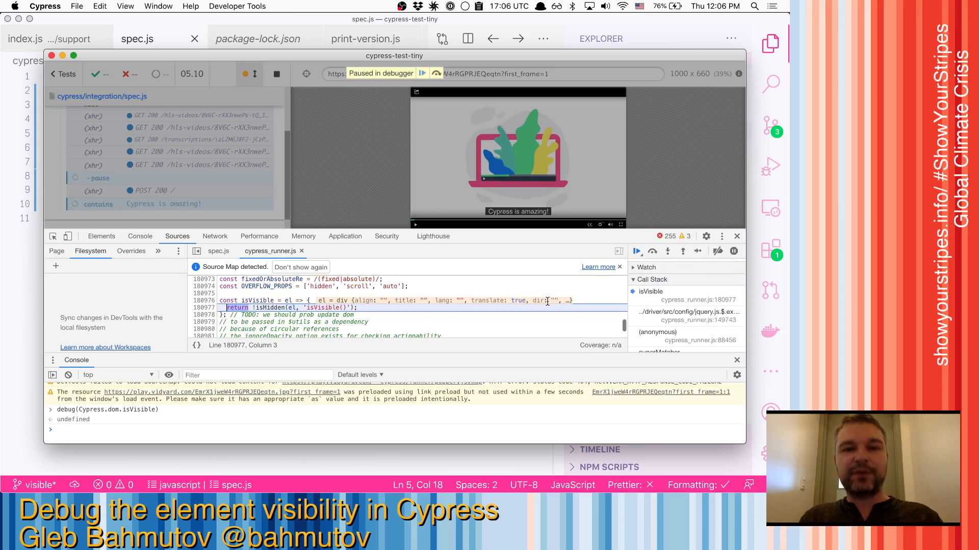
mouse_move(598, 266)
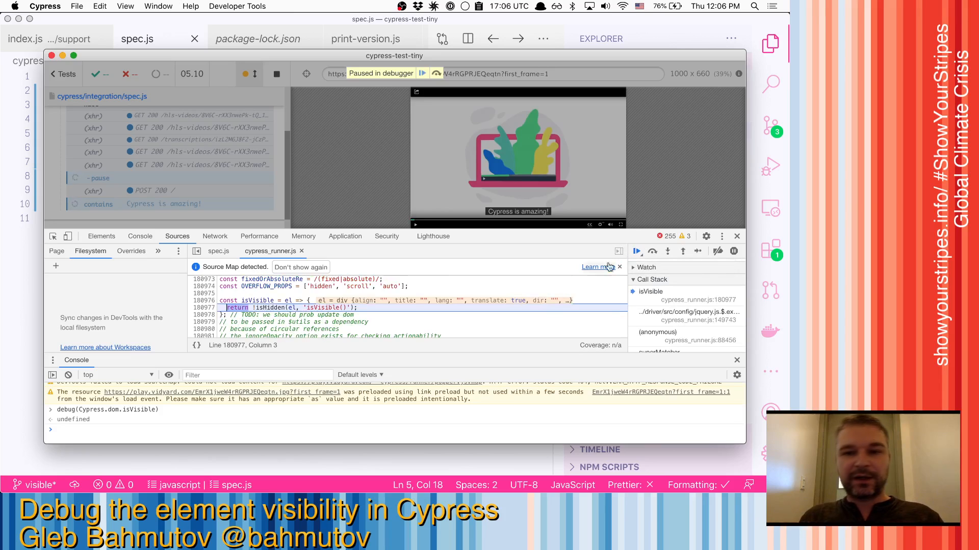
click(636, 251)
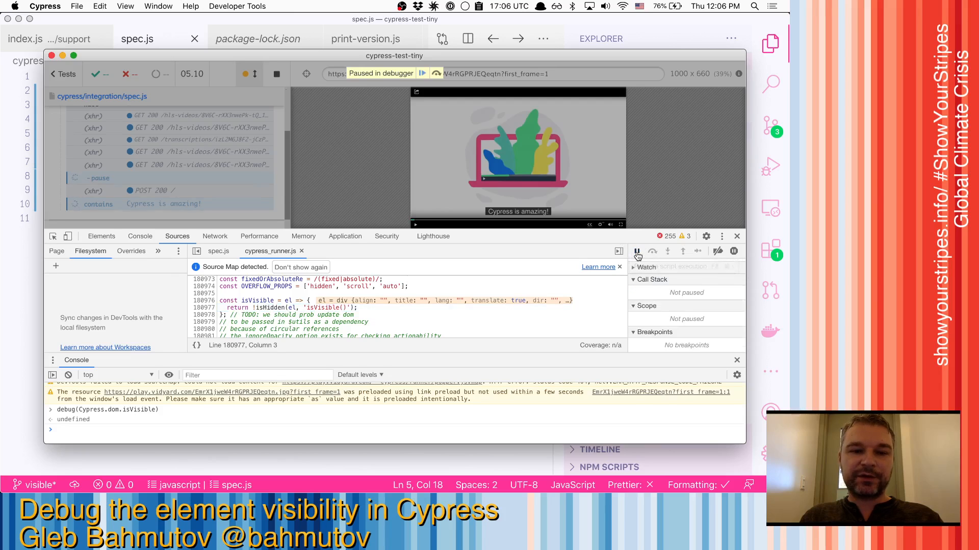
Resume until the test fails and run undebug(Cypress.dom.isVisible) to remove the breakpoint
click(637, 250)
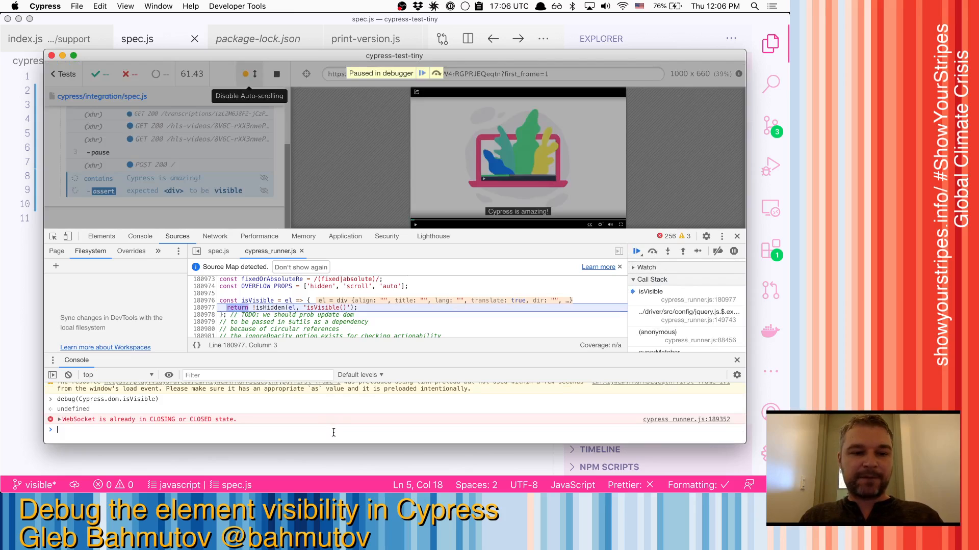
text(und)
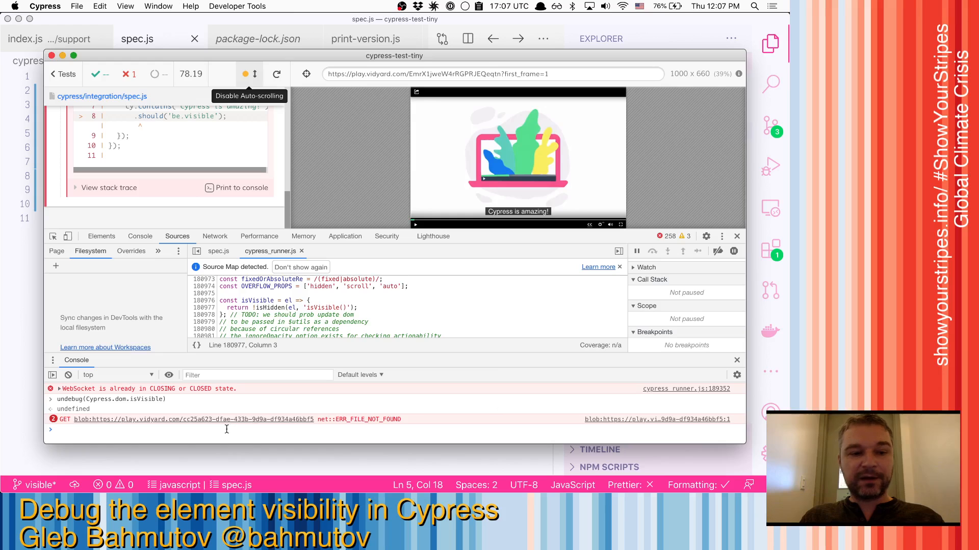
mouse_move(119, 374)
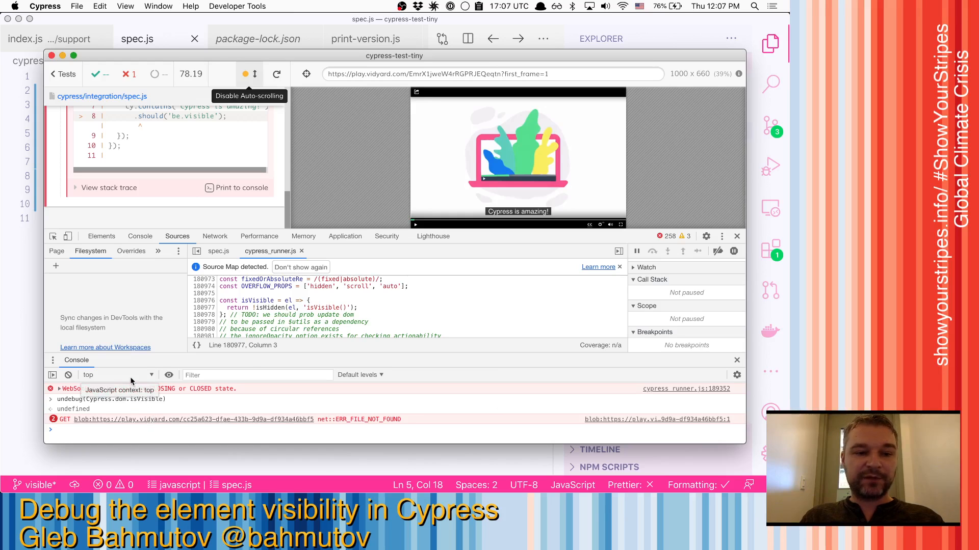
click(117, 374)
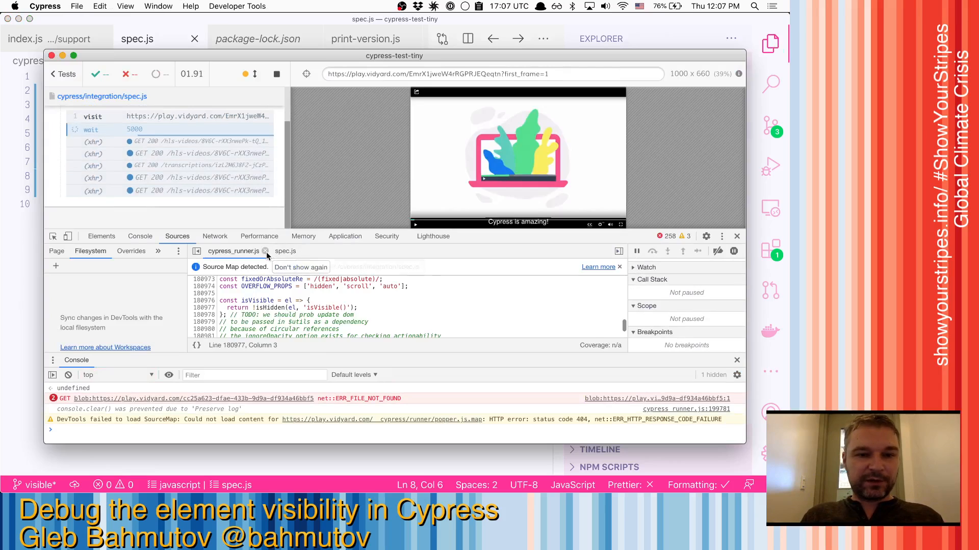
Close the cypress_runner.js source and rerun the tests
click(285, 250)
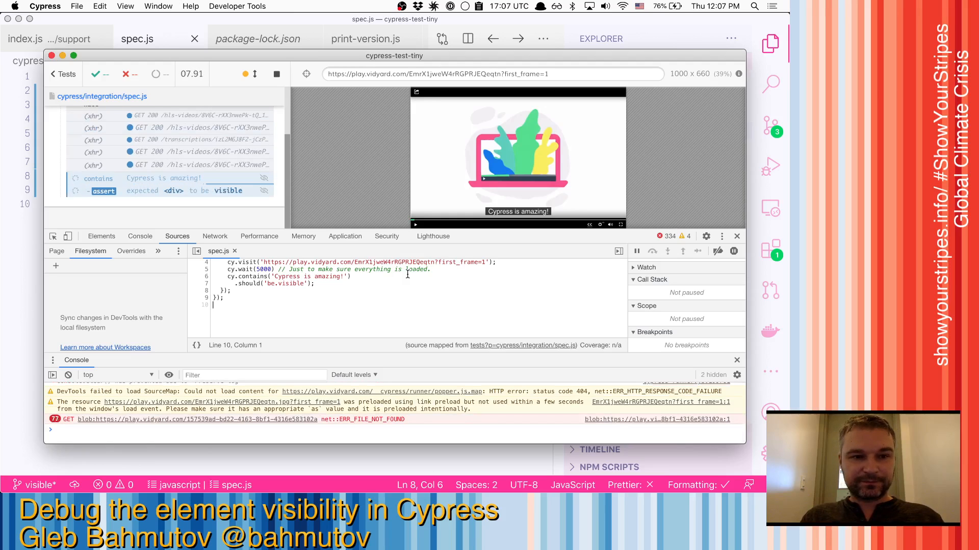
click(276, 74)
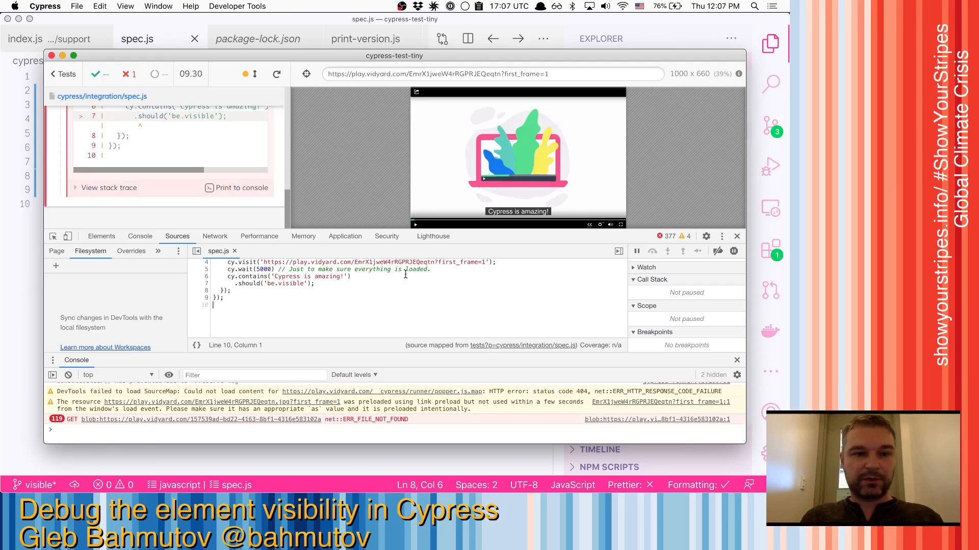
mouse_move(112, 379)
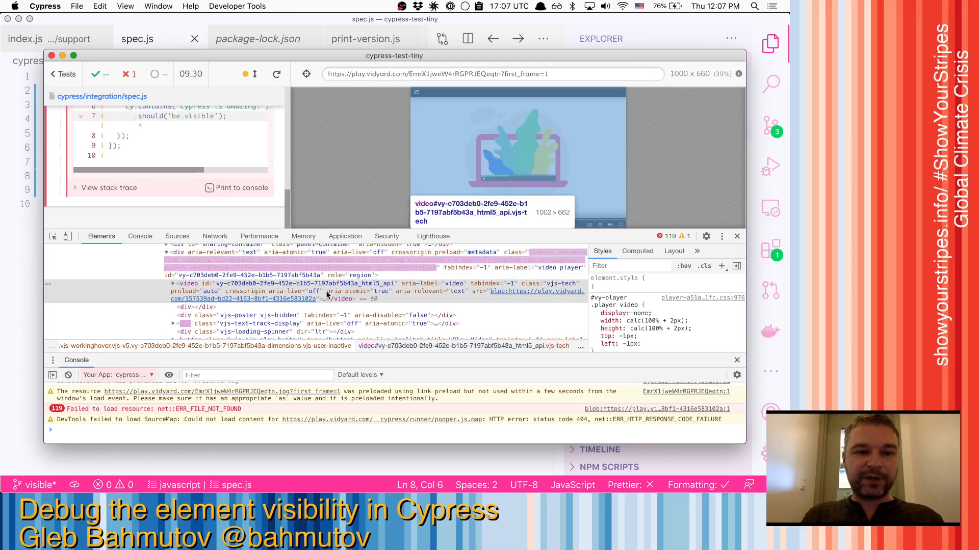
Expand the vjs-text-track-display markup and select the 'Cypress is amazing!' caption div as $0
click(173, 283)
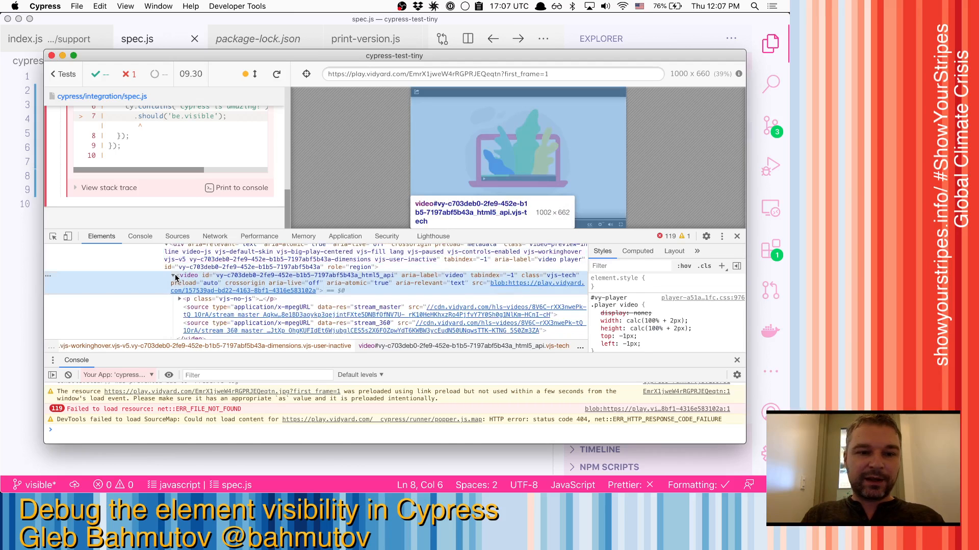
click(173, 277)
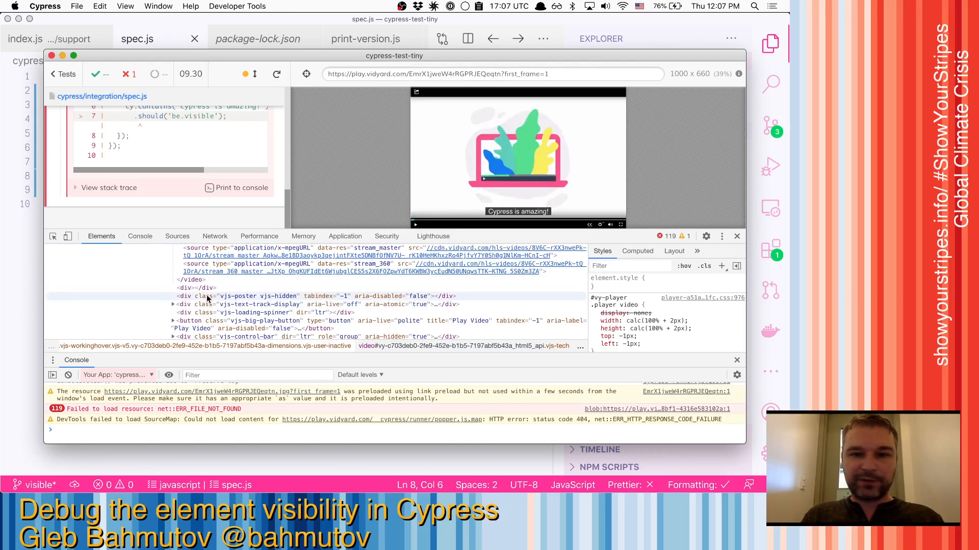
click(173, 304)
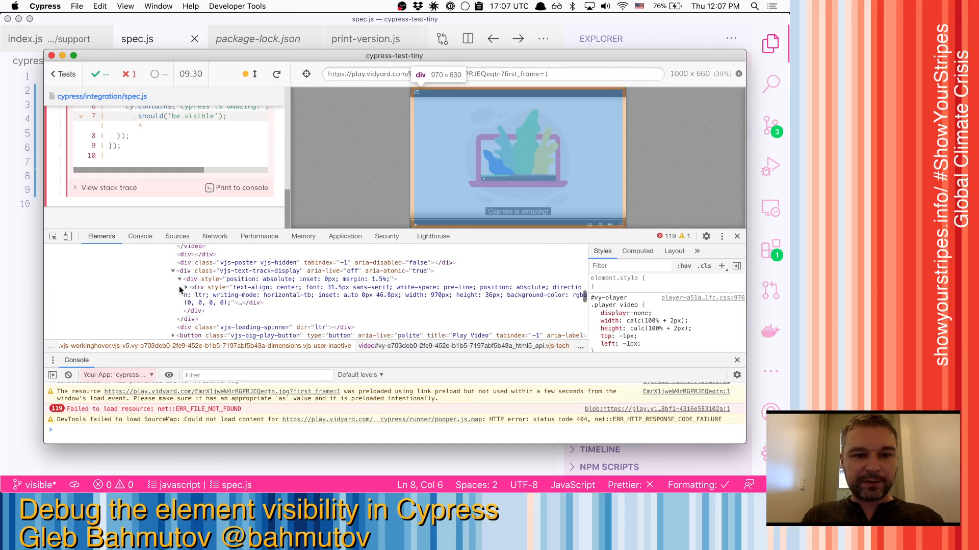
click(185, 286)
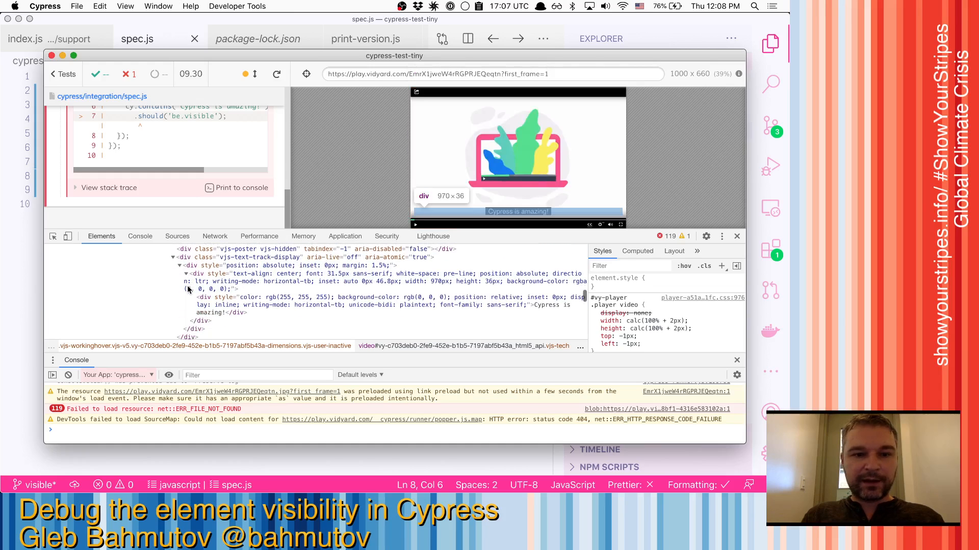
click(238, 308)
text($0)
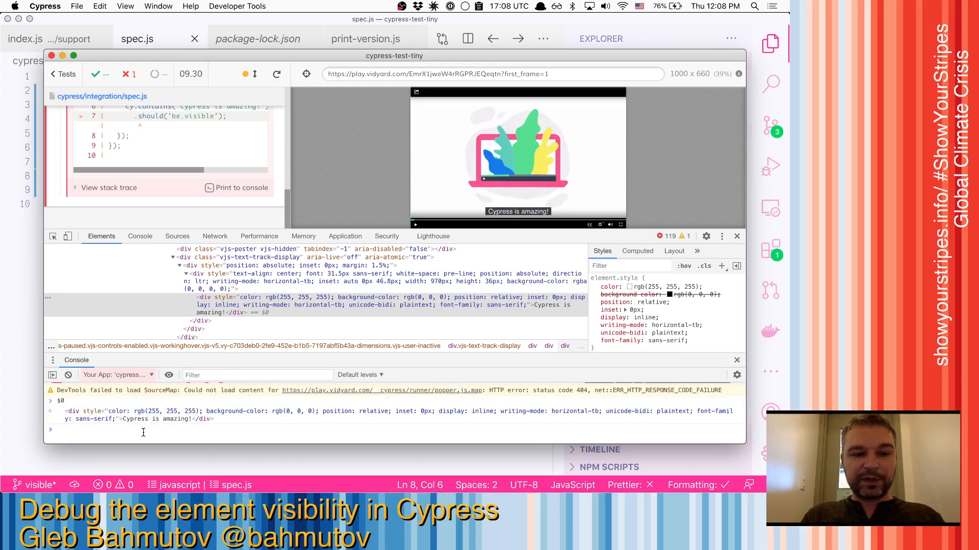
Run debug(Cypress.dom.isVisible) then Cypress.dom.isVisible($0) to pause inside isVisible
text(debug()
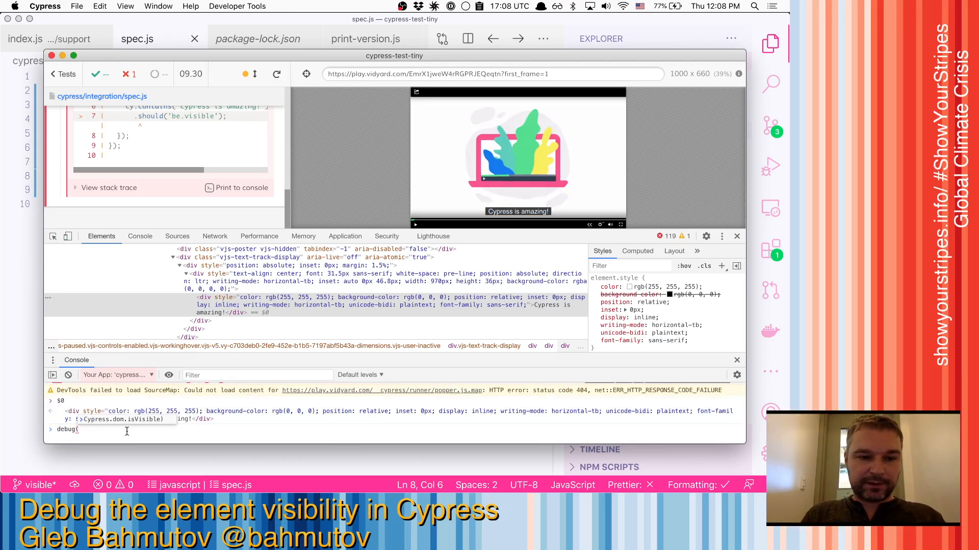
key(Return)
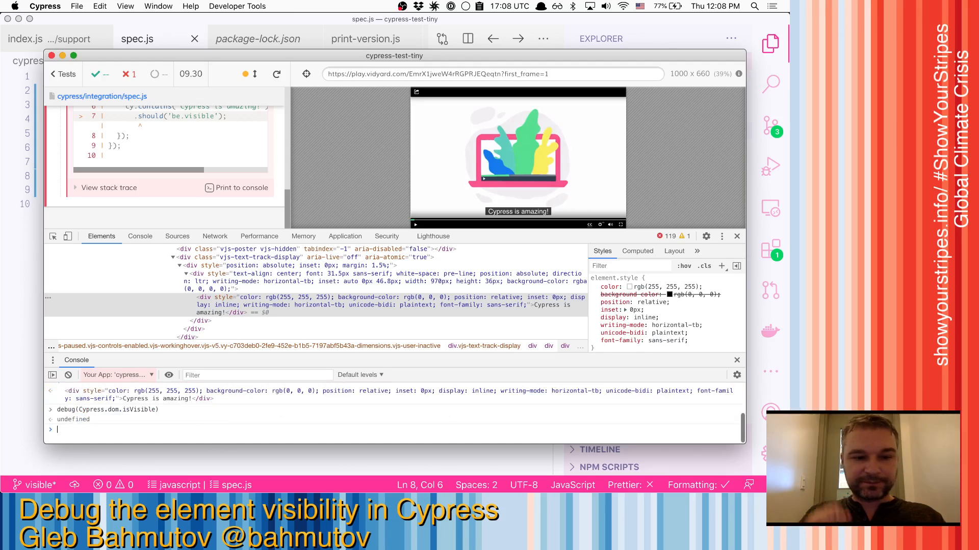
text(c)
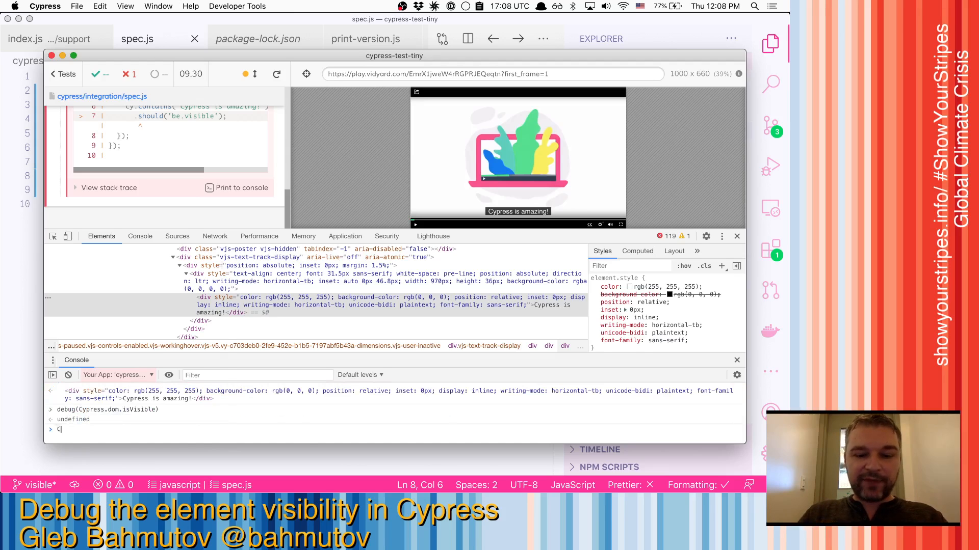
text(ypress.dom.isVisible()
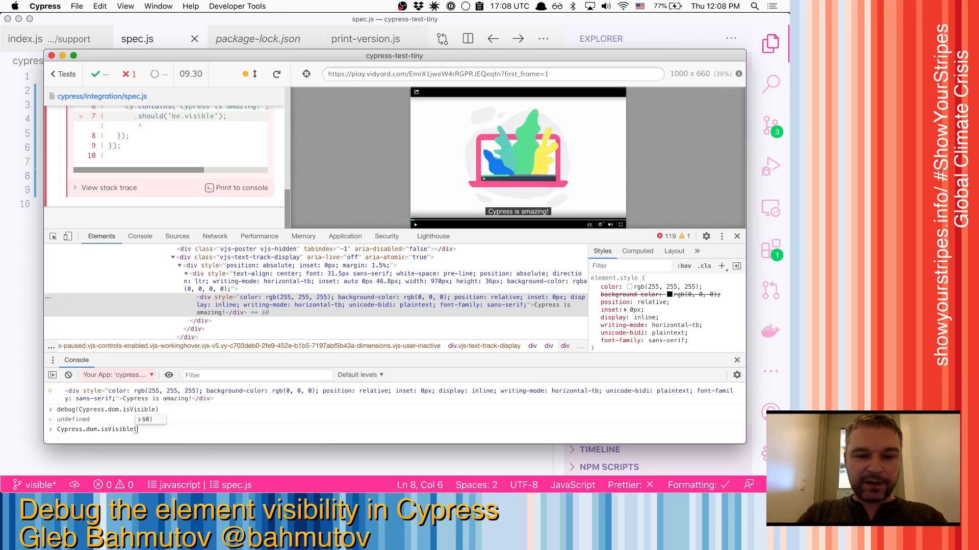
text($0)
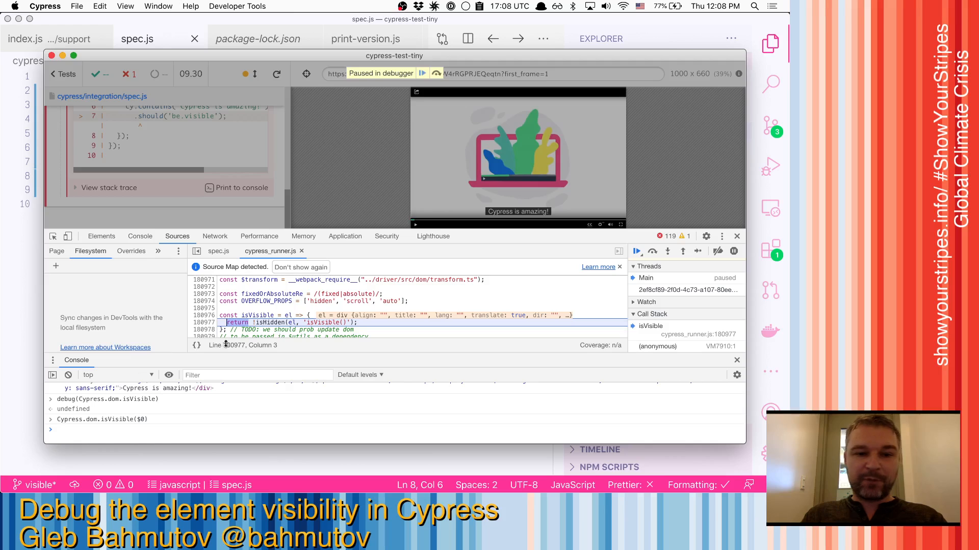
mouse_move(668, 250)
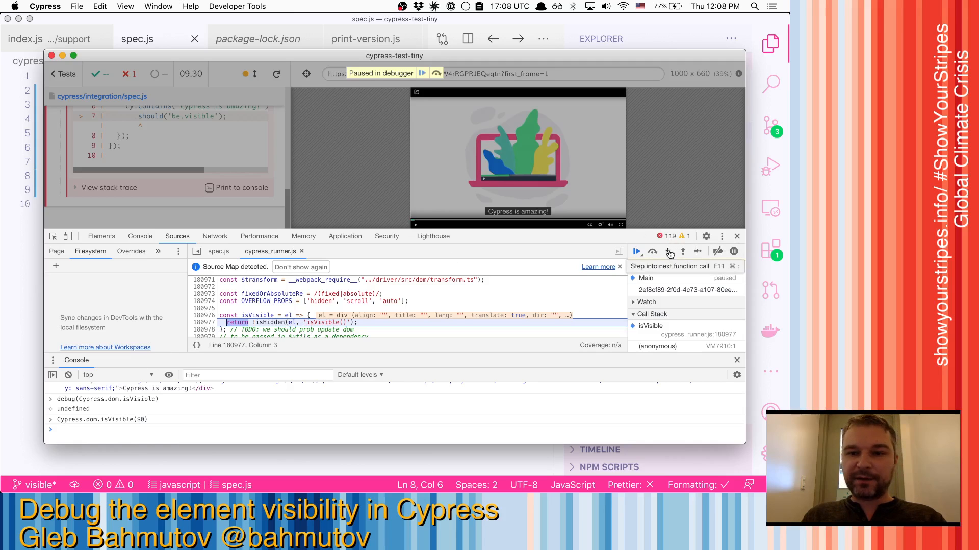
Step into isHidden past the body/html and option checks, then resume so the console reports false for the caption
click(668, 251)
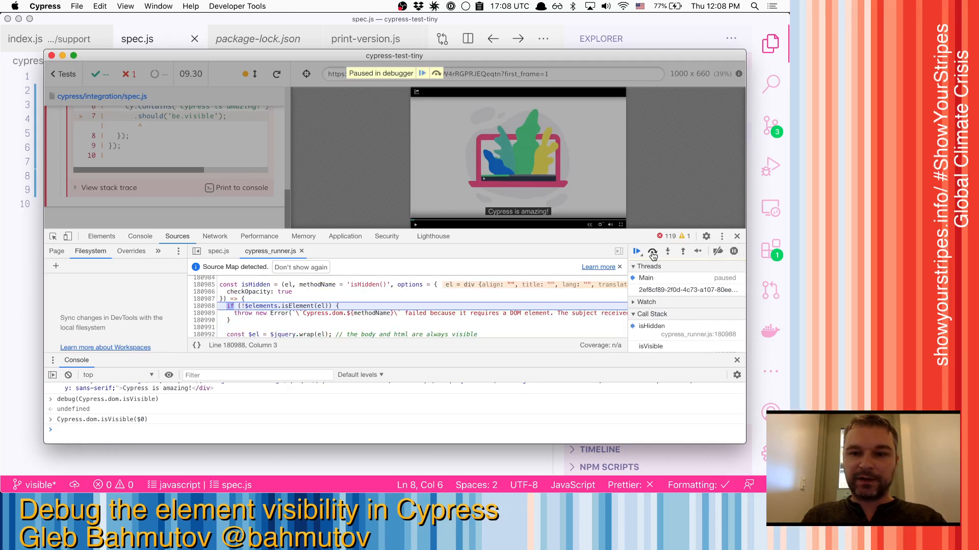
click(652, 250)
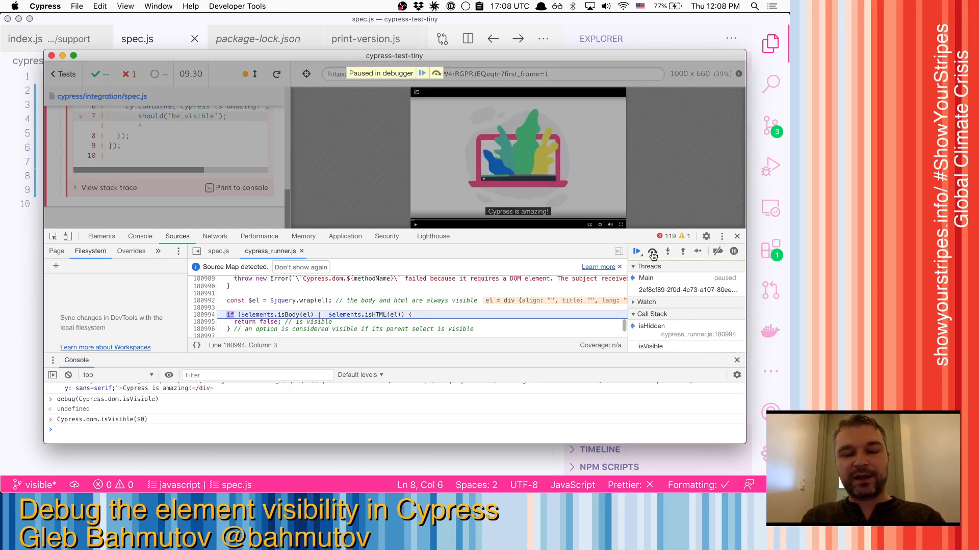
click(651, 251)
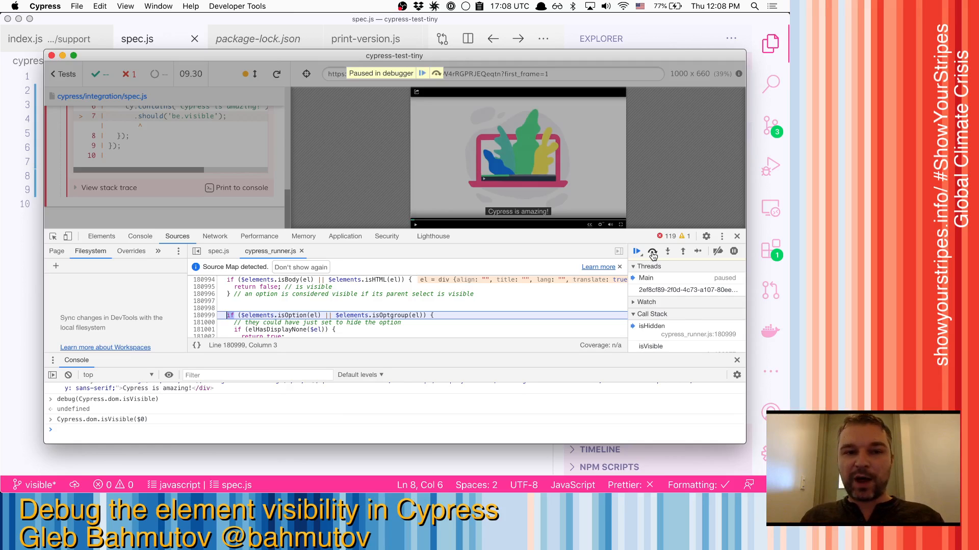
click(636, 250)
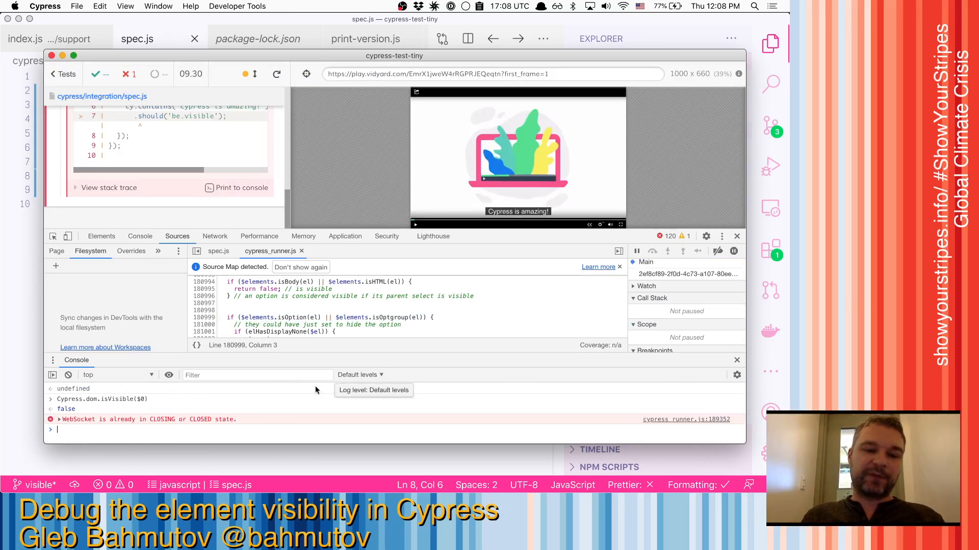
mouse_move(78, 409)
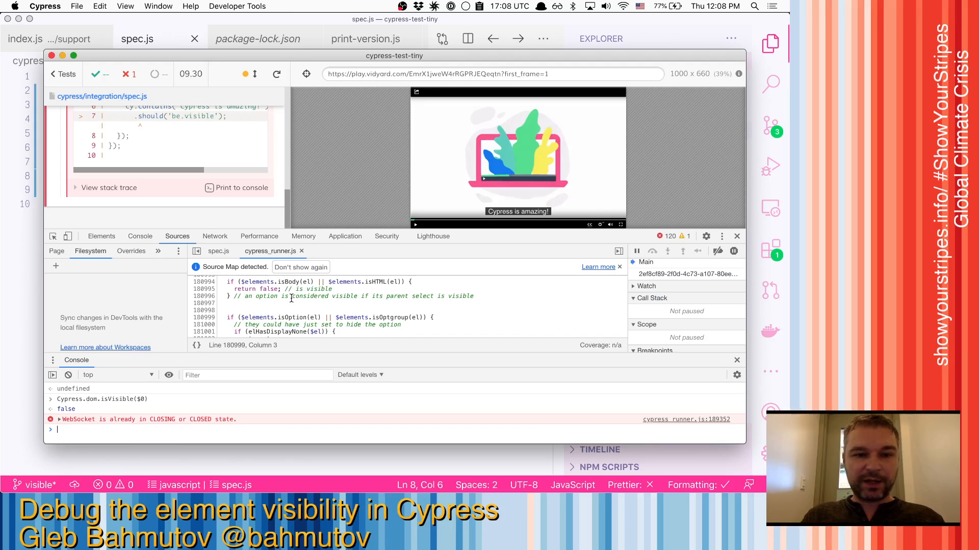
click(100, 236)
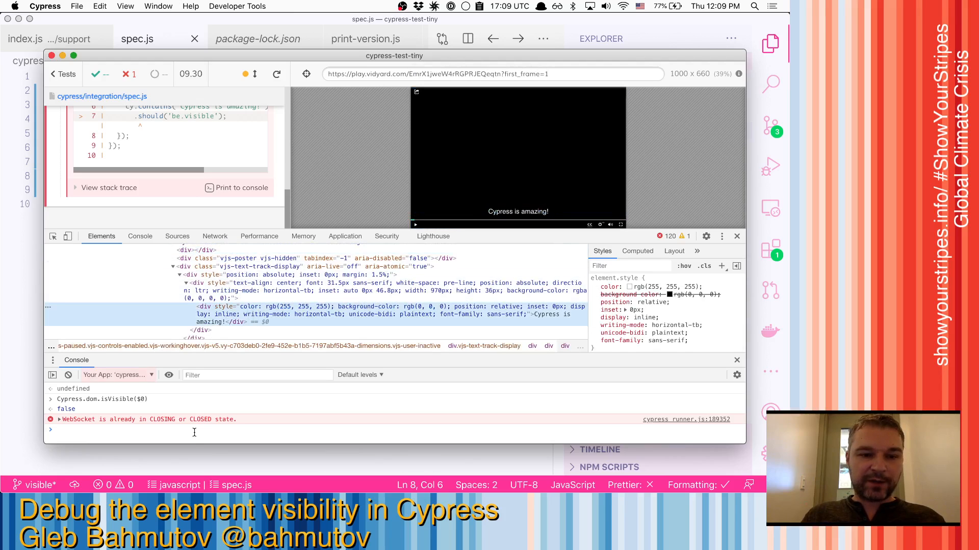
Run Cypress.dom.isVisible($0) on the caption and resume the paused debugger so it returns true
text(Cypress.dom.isVisible($0))
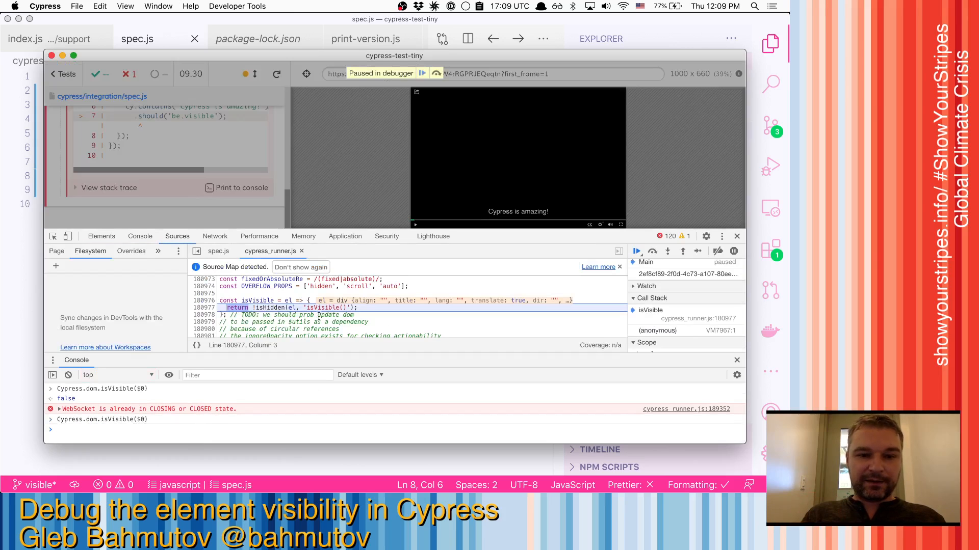
click(636, 251)
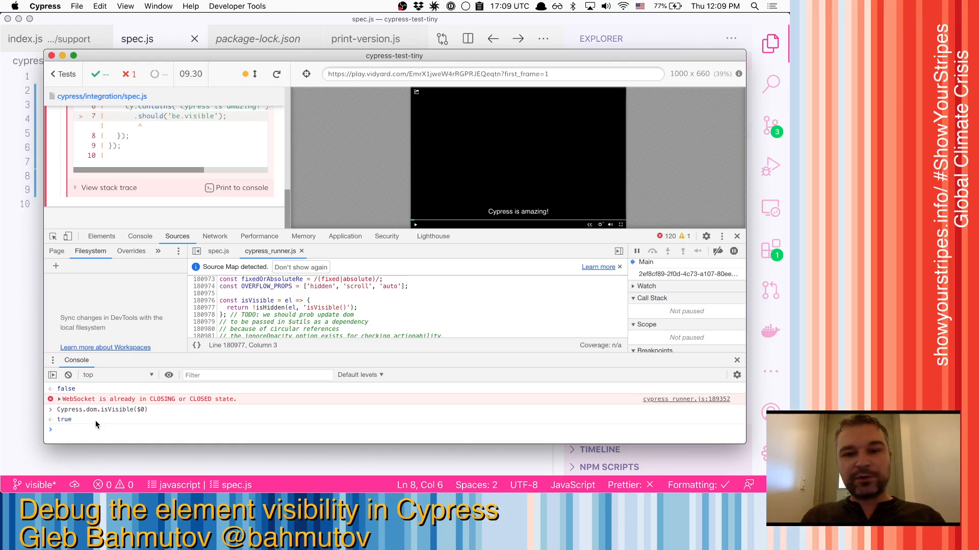
mouse_move(102, 283)
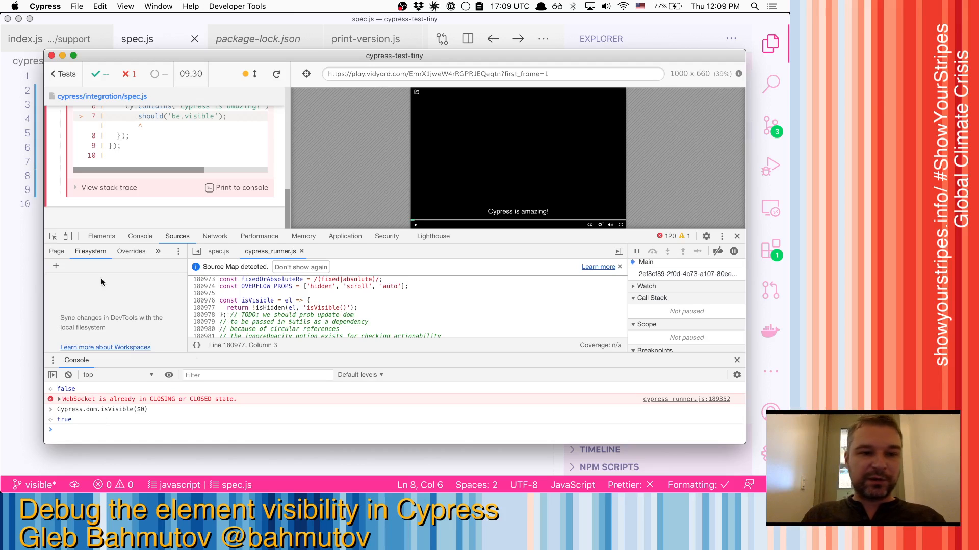
click(101, 235)
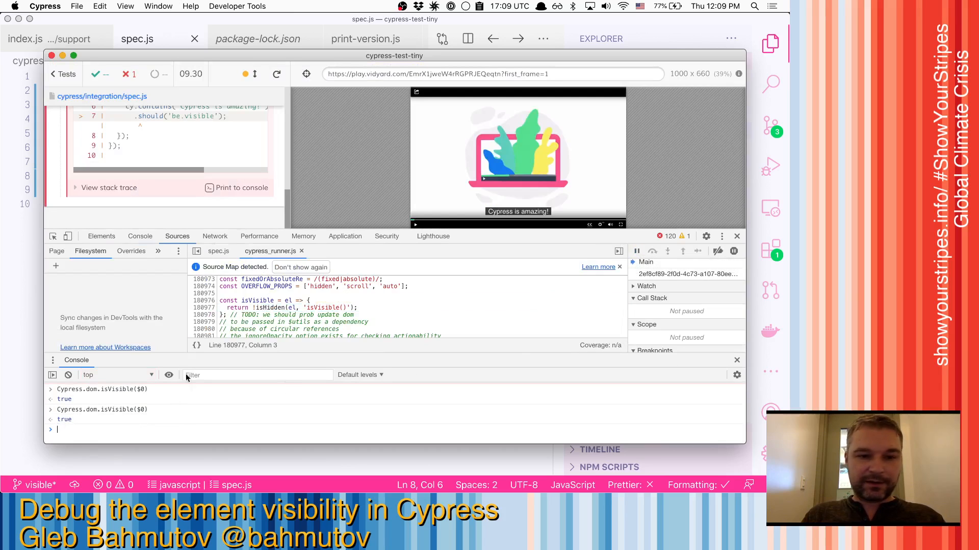
Rerun Cypress.dom.isVisible($0) on the caption, resuming the debugger to get false, and inspect the covering video element
click(101, 235)
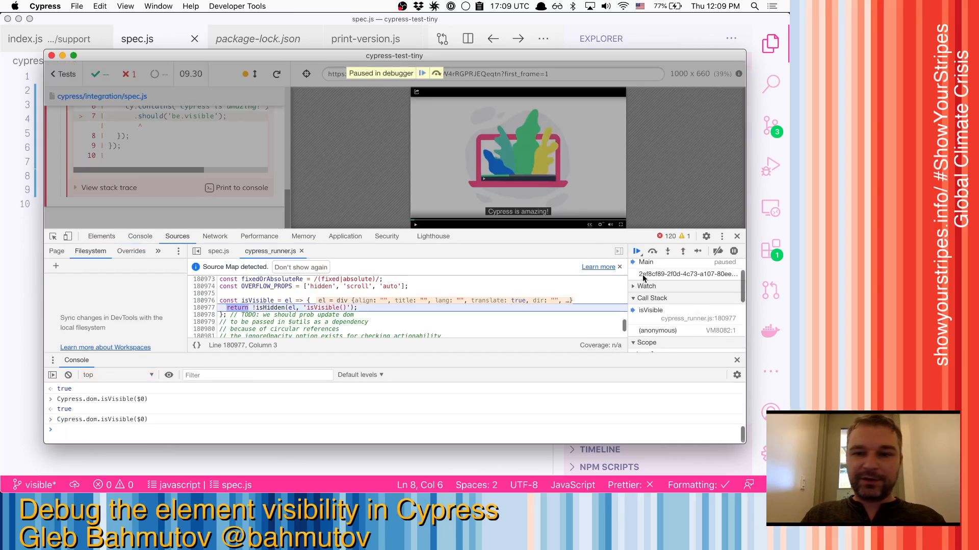
click(636, 251)
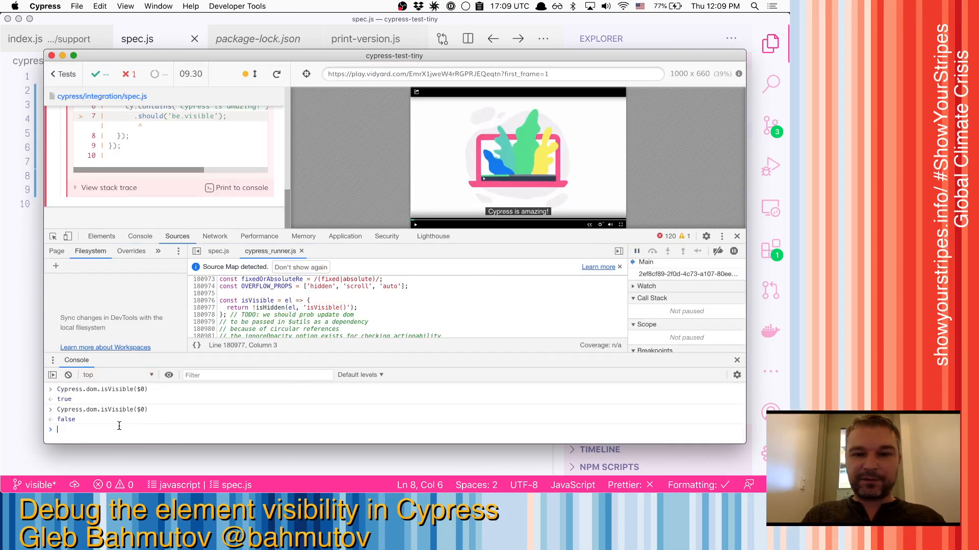
click(100, 235)
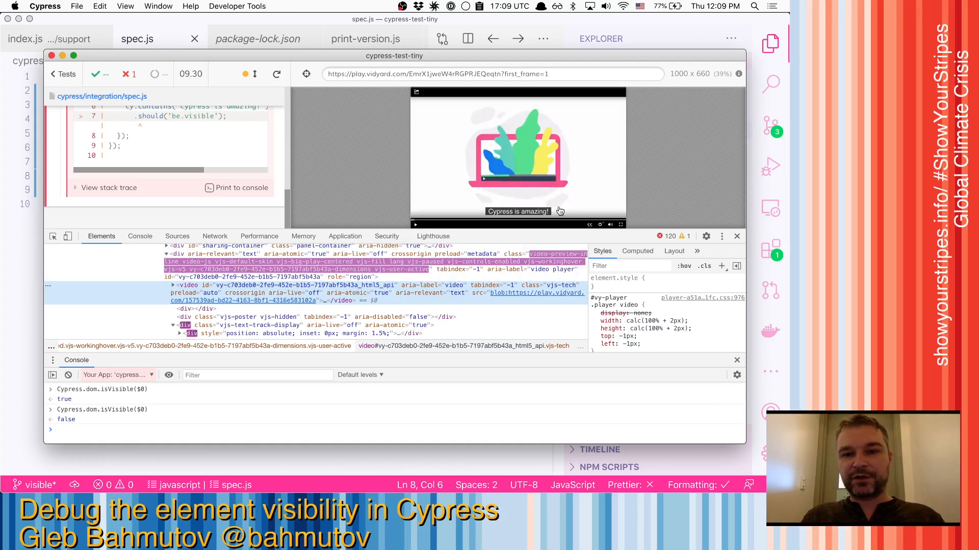
mouse_move(483, 299)
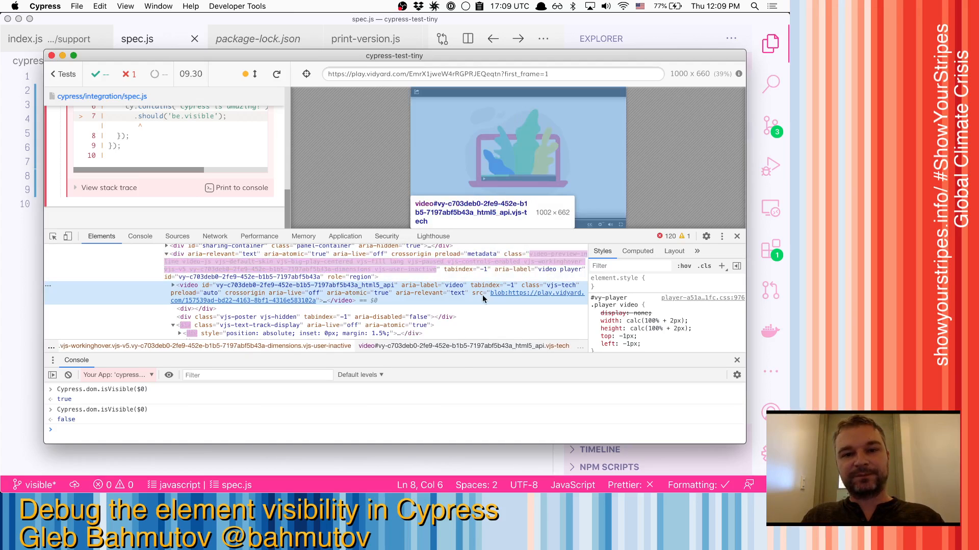